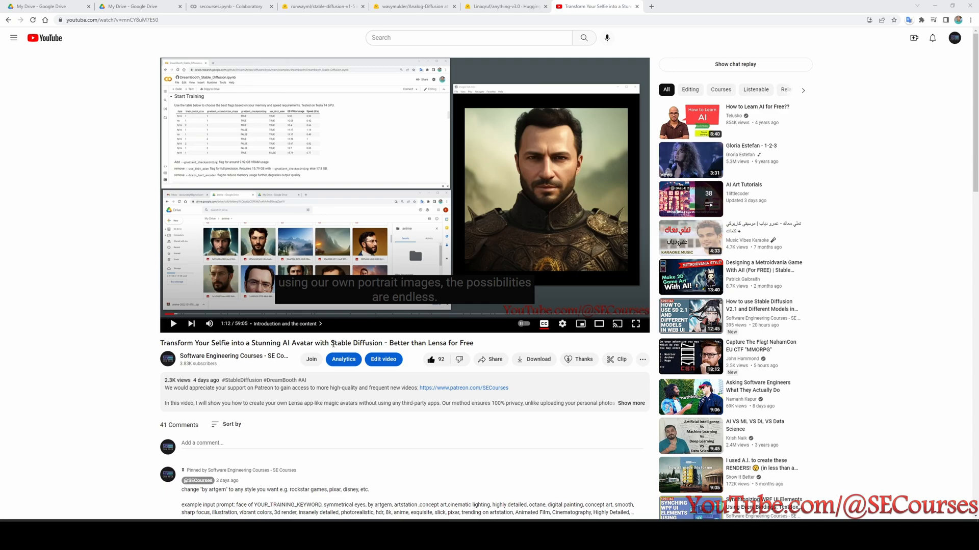
mouse_move(475, 344)
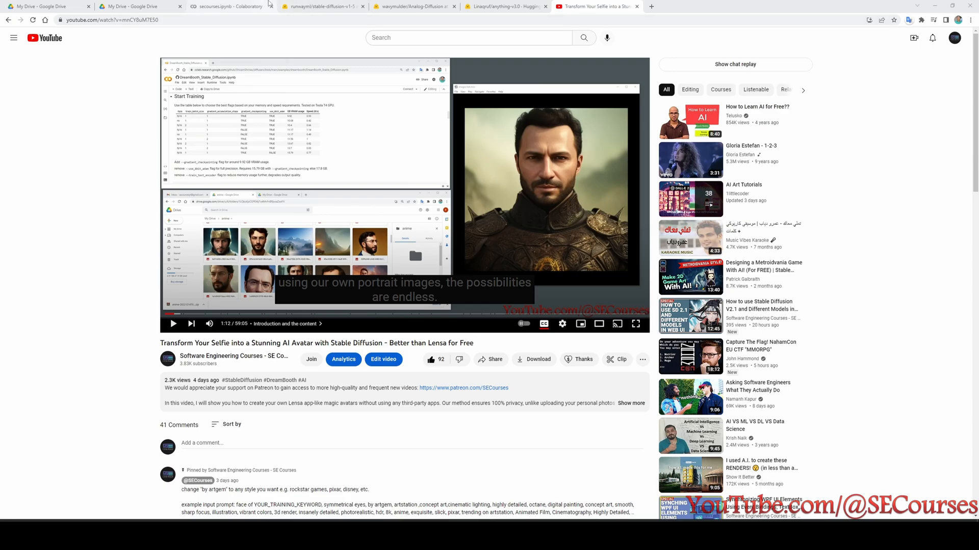
Check the notebook's Analog-Diffusion model settings, then open the wavymulder/Analog-Diffusion files page.
click(228, 6)
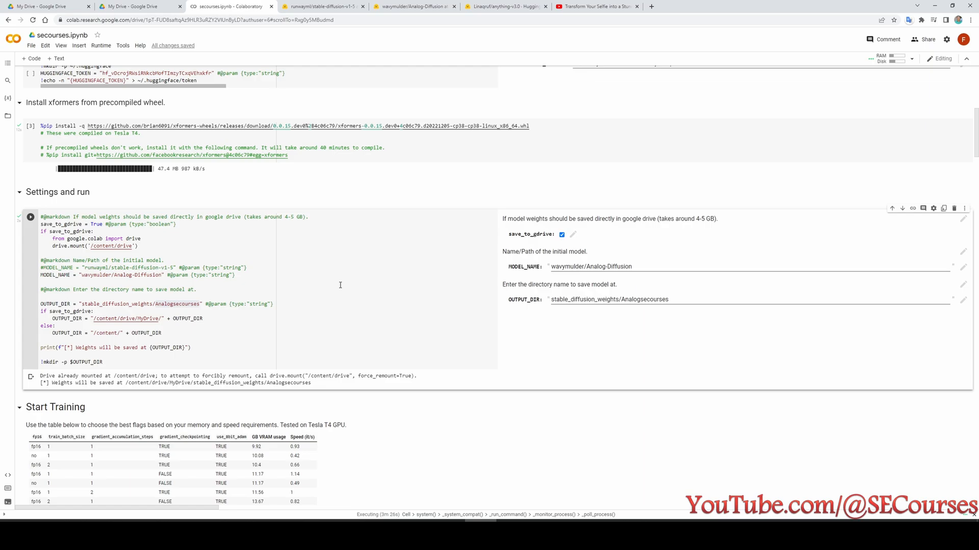
mouse_move(511, 281)
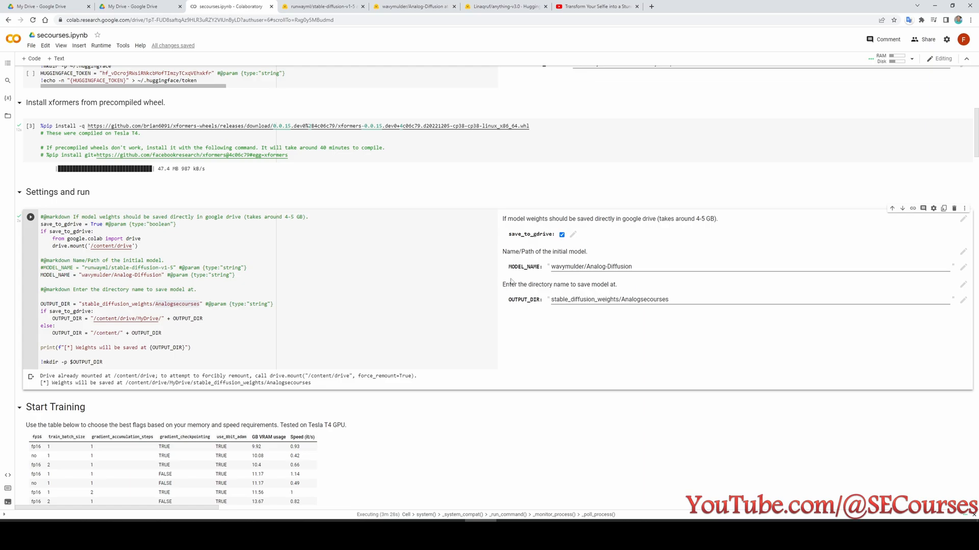
click(414, 6)
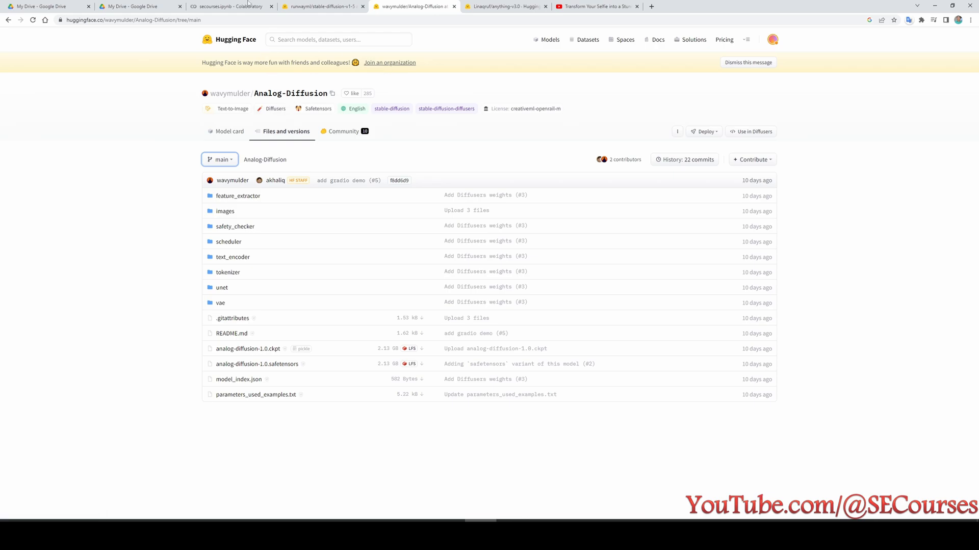
mouse_move(194, 29)
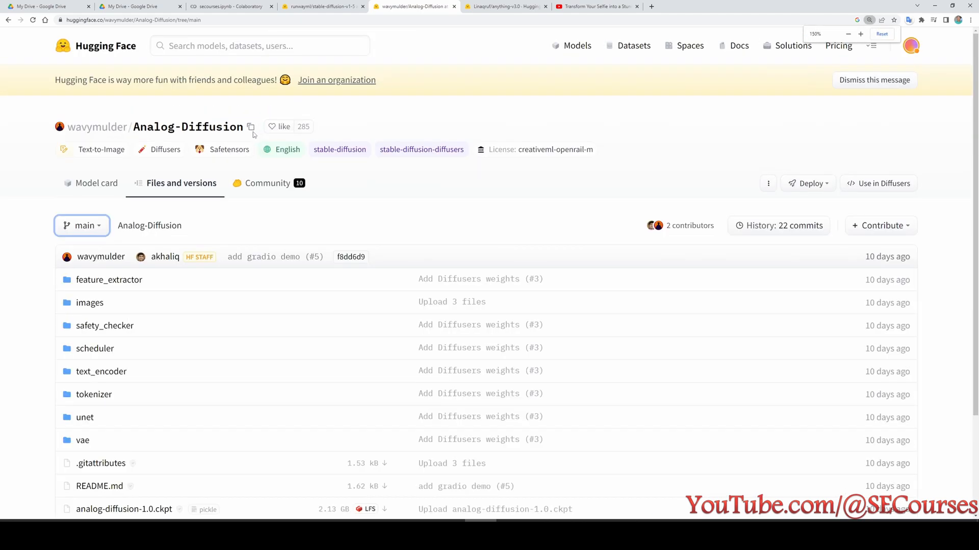
Return to secourses.ipynb, where the model name reads wavymulder/Analog-Diffusion.
click(231, 6)
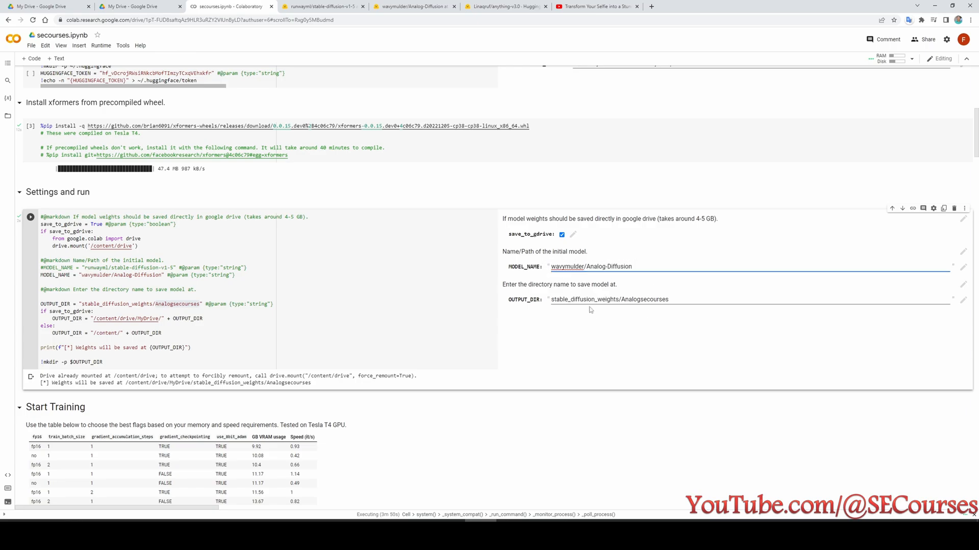
Select the Analogsecourses output folder, then scroll to the accelerate launch train_dreambooth.py cell.
double_click(644, 299)
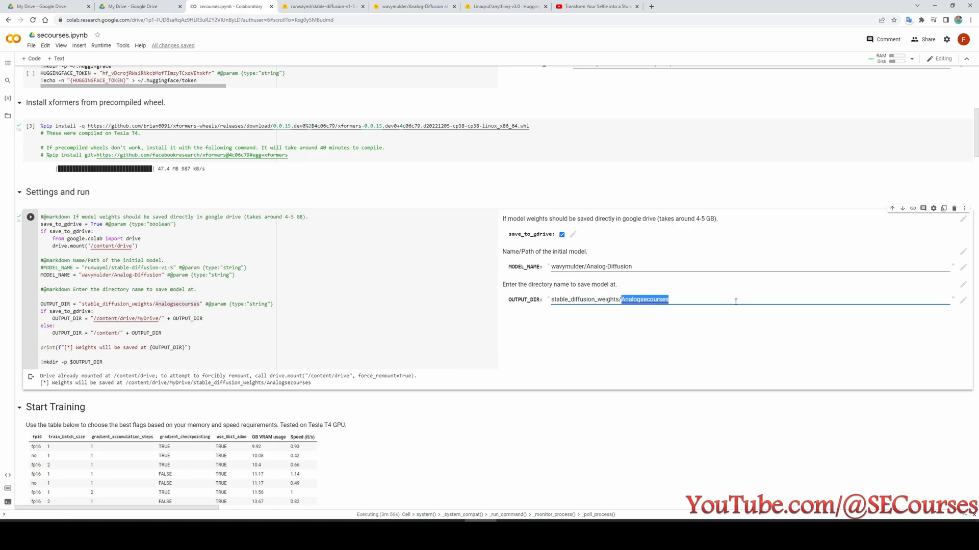
scroll(down, 3)
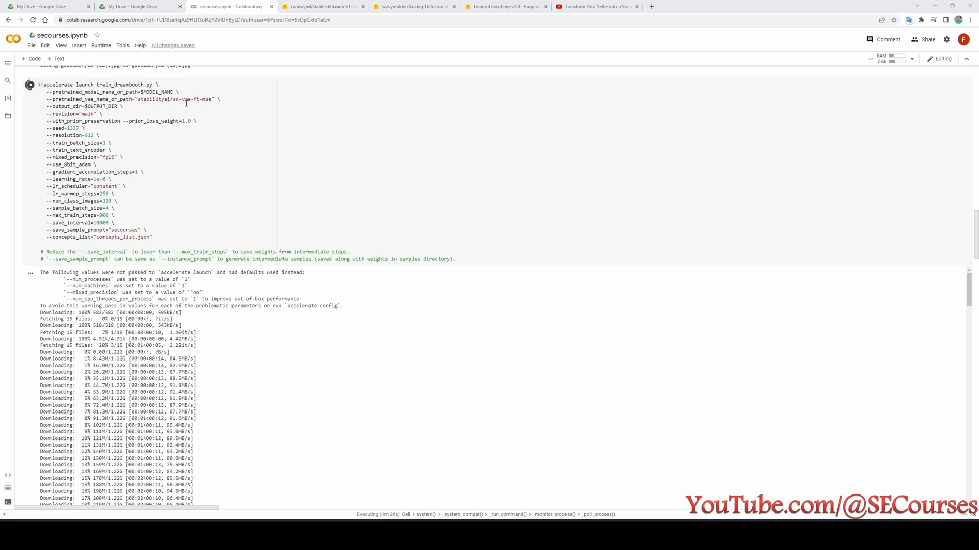
click(187, 99)
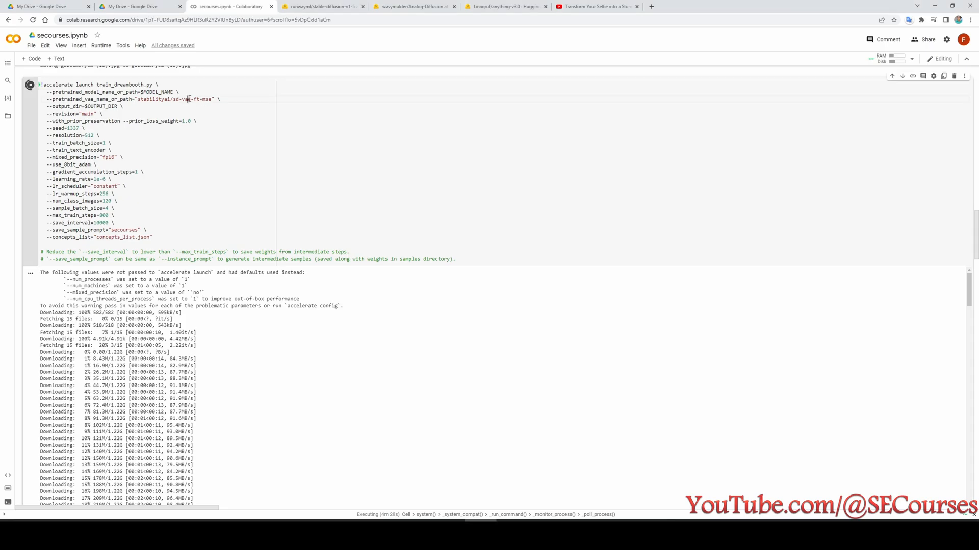
double_click(175, 100)
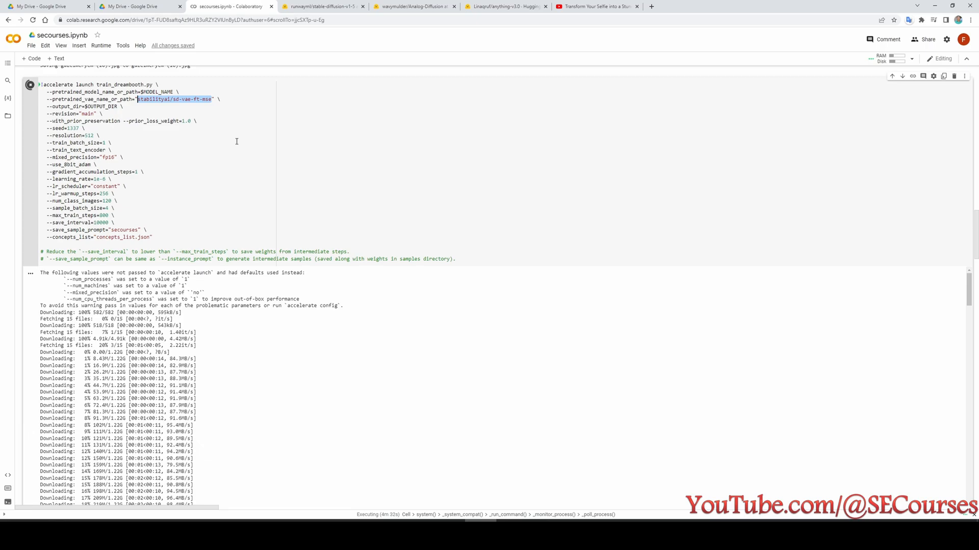
mouse_move(165, 150)
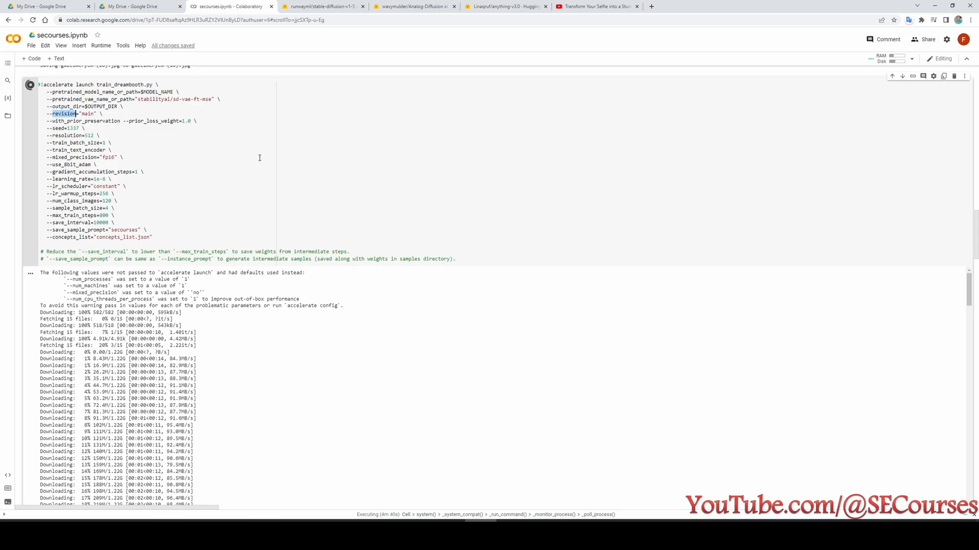
mouse_move(273, 126)
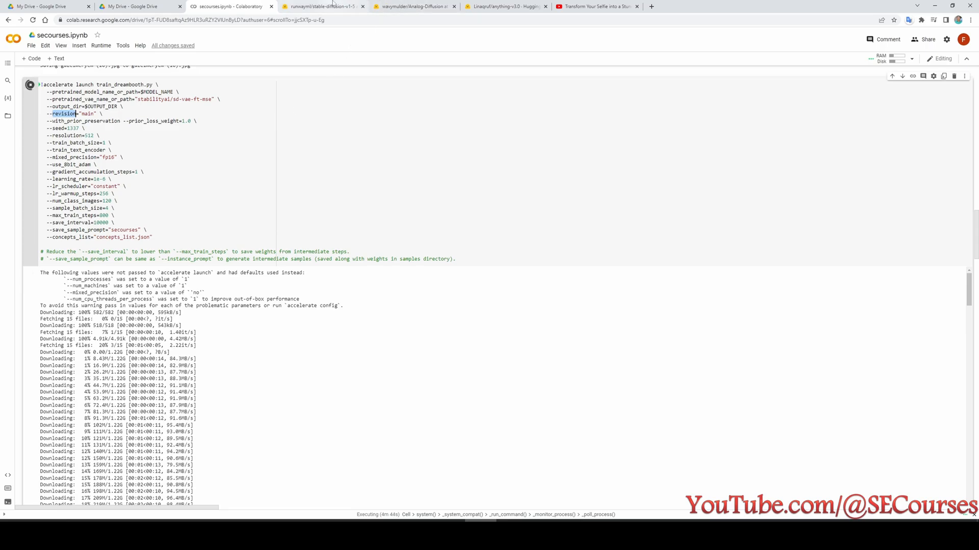
Compare branch lists of stable-diffusion-v1-5 and Analog-Diffusion against the notebook's revision argument.
click(322, 6)
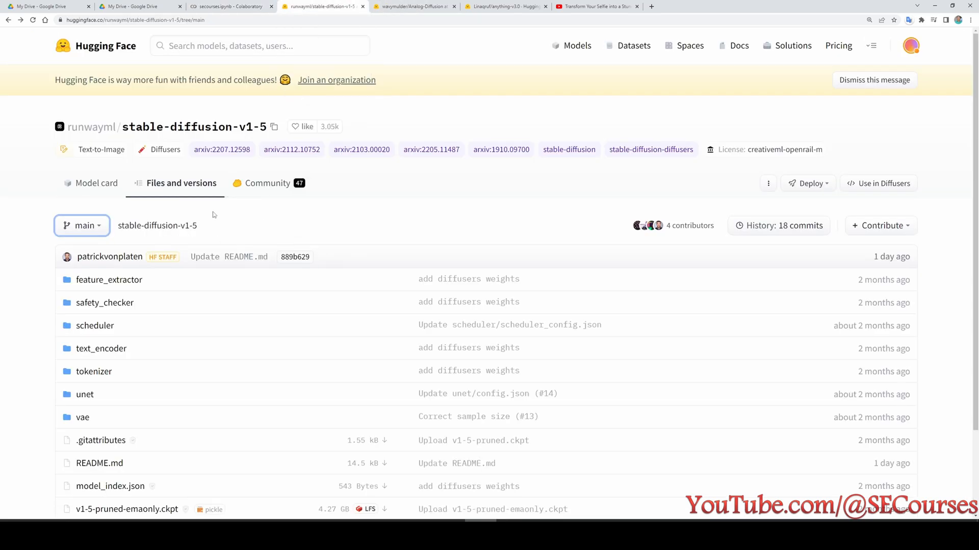
click(81, 225)
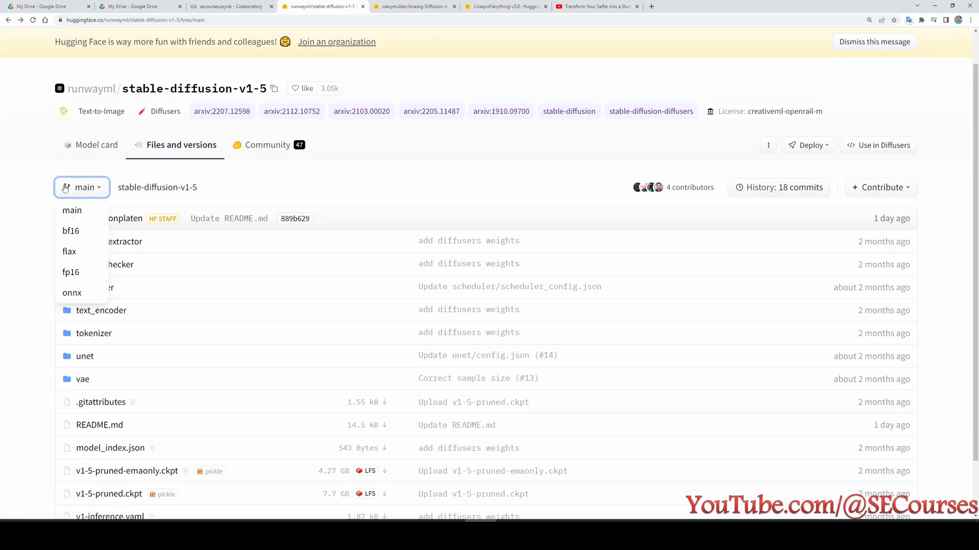
mouse_move(123, 209)
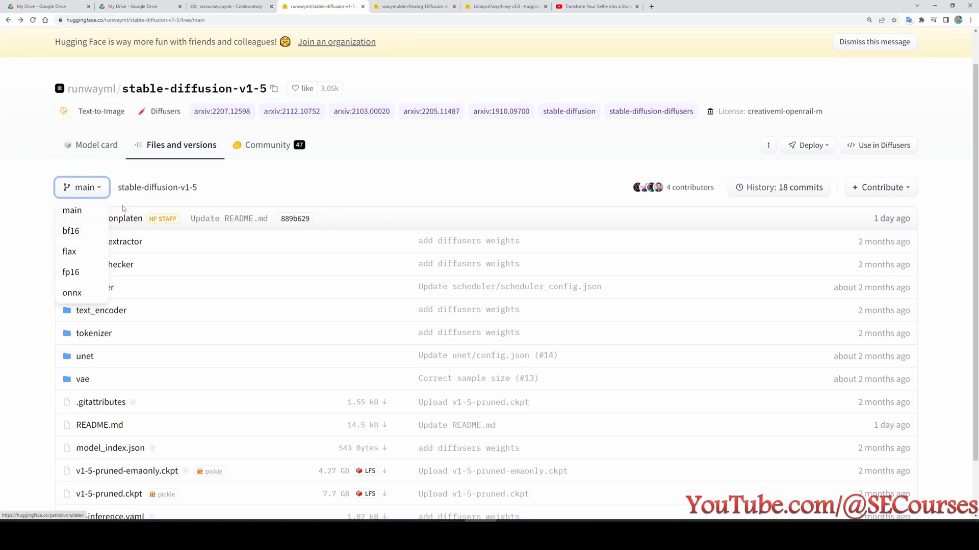
mouse_move(76, 233)
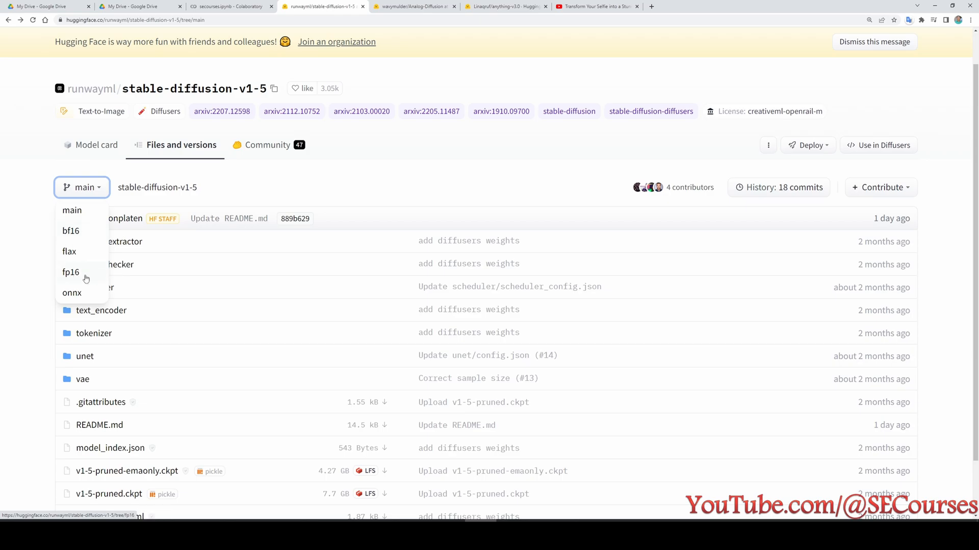
click(411, 6)
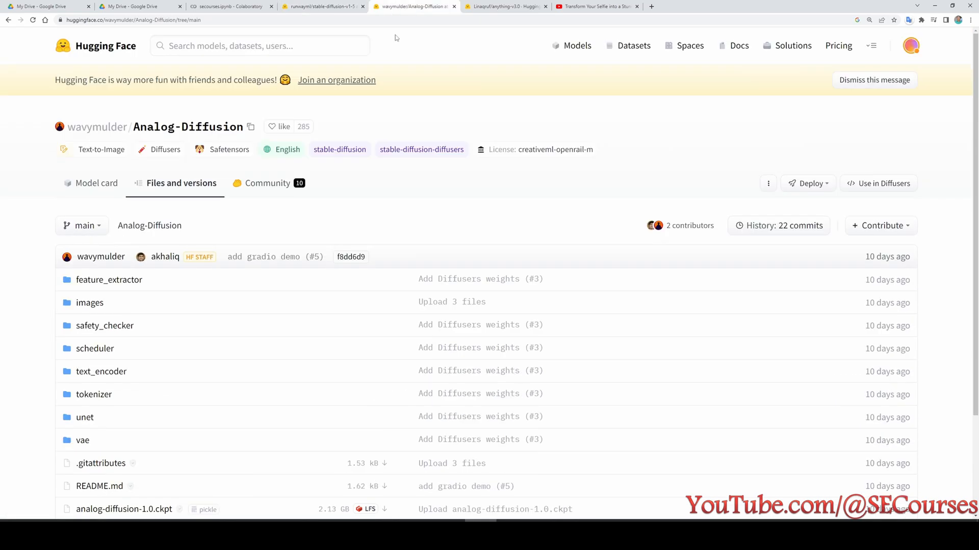
click(81, 226)
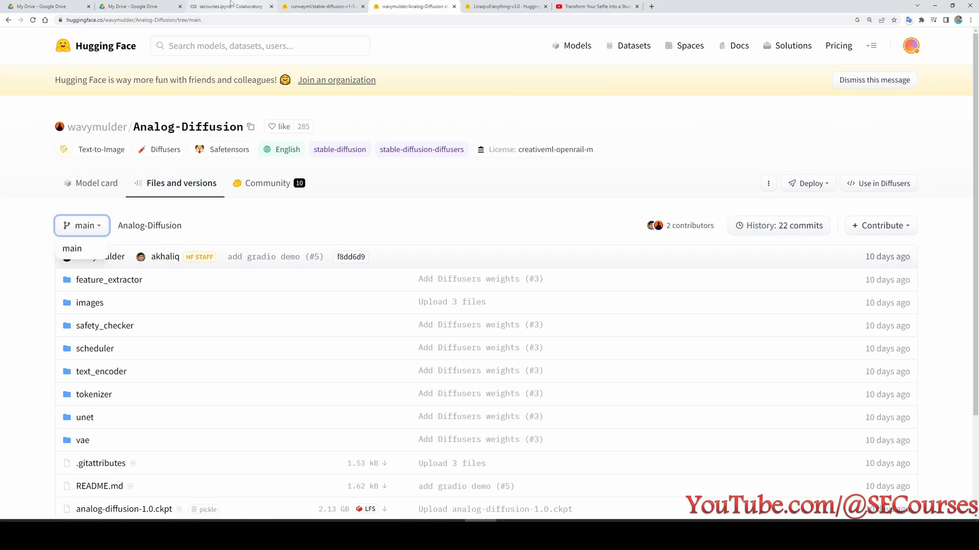
click(231, 6)
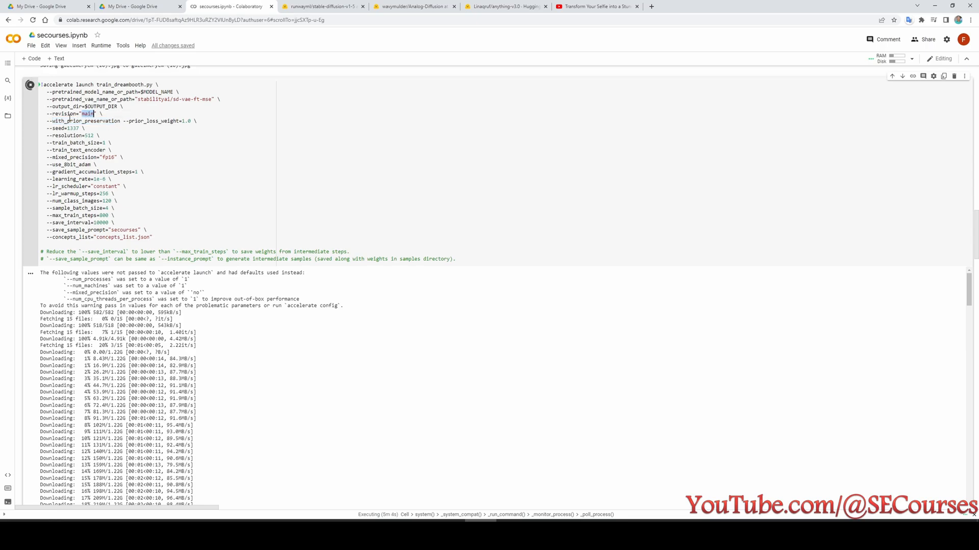
click(414, 7)
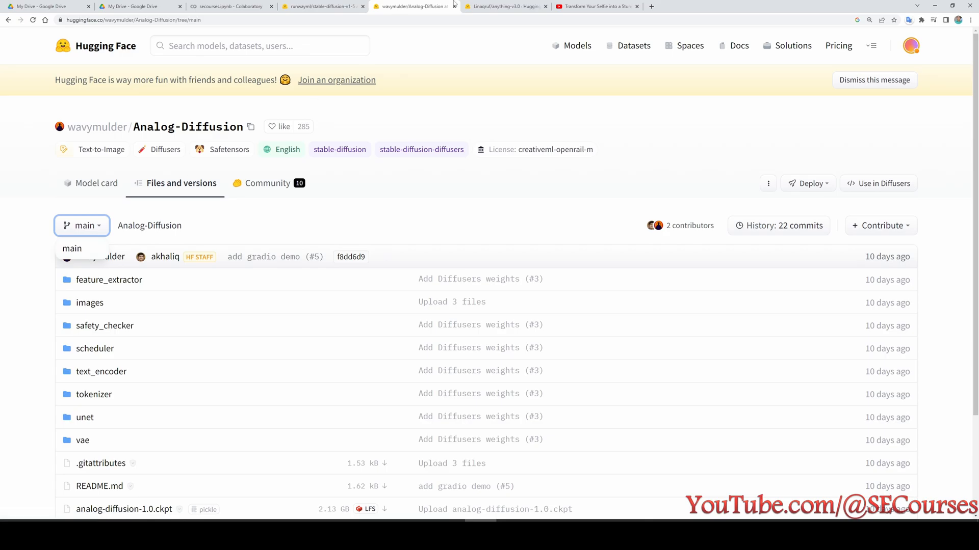
click(505, 6)
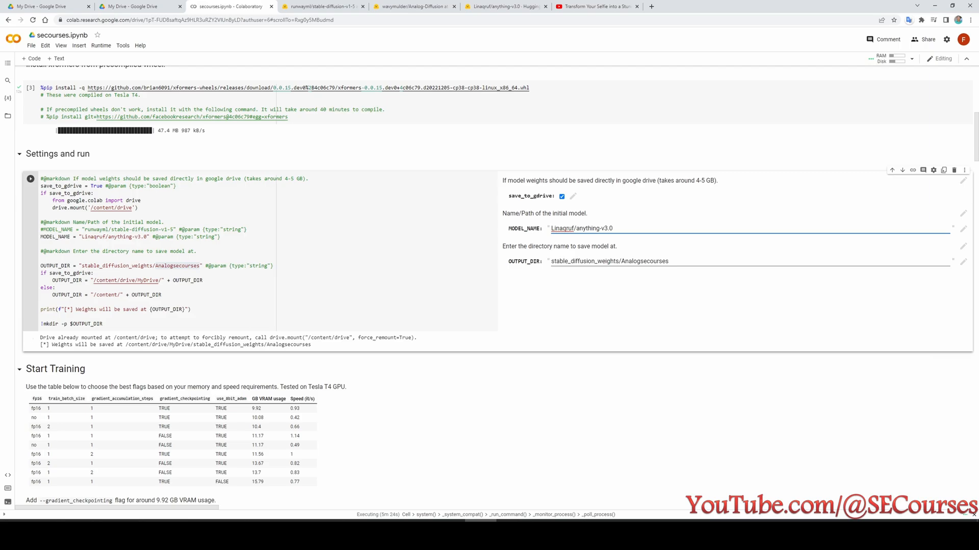
Check anything-v3.0's available branches, then switch to the stable-diffusion-2-1 tab.
click(506, 6)
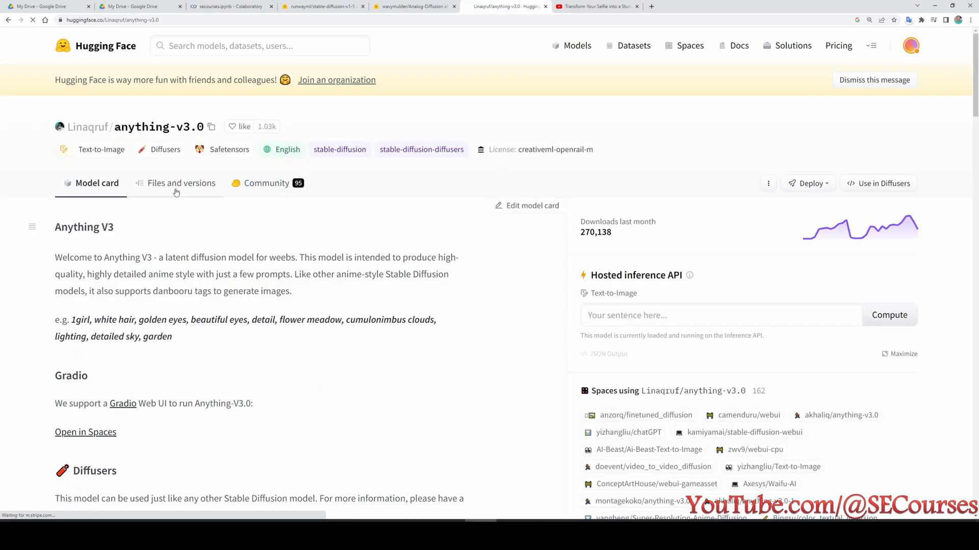
click(181, 183)
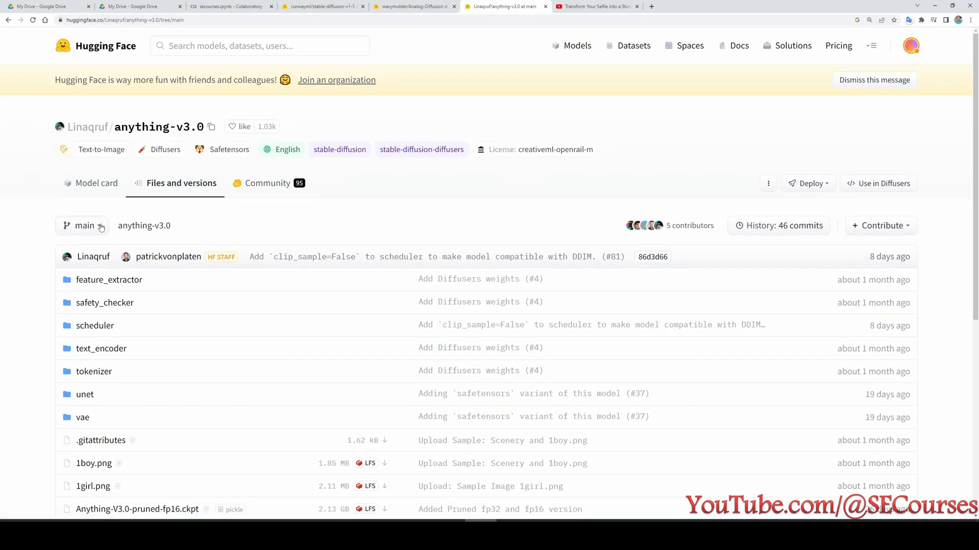
click(82, 225)
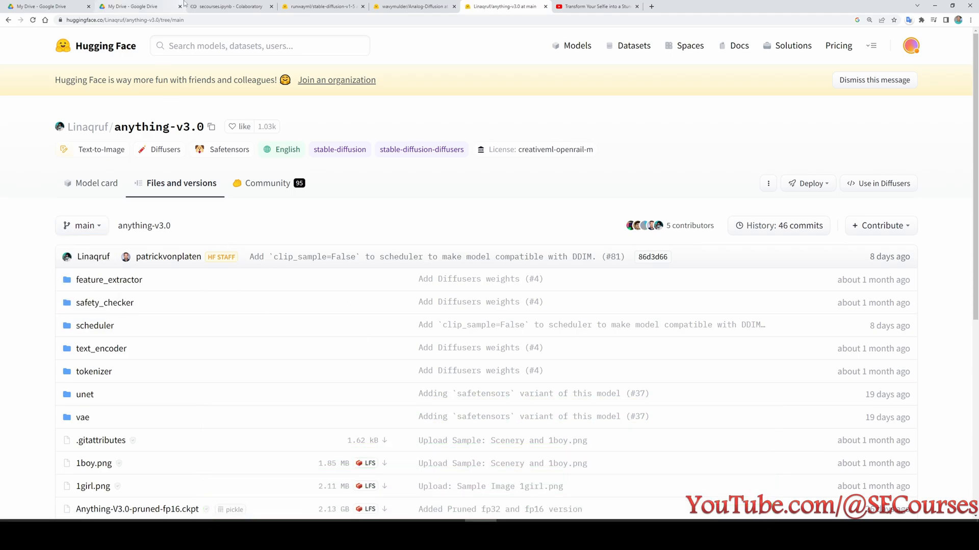
click(228, 6)
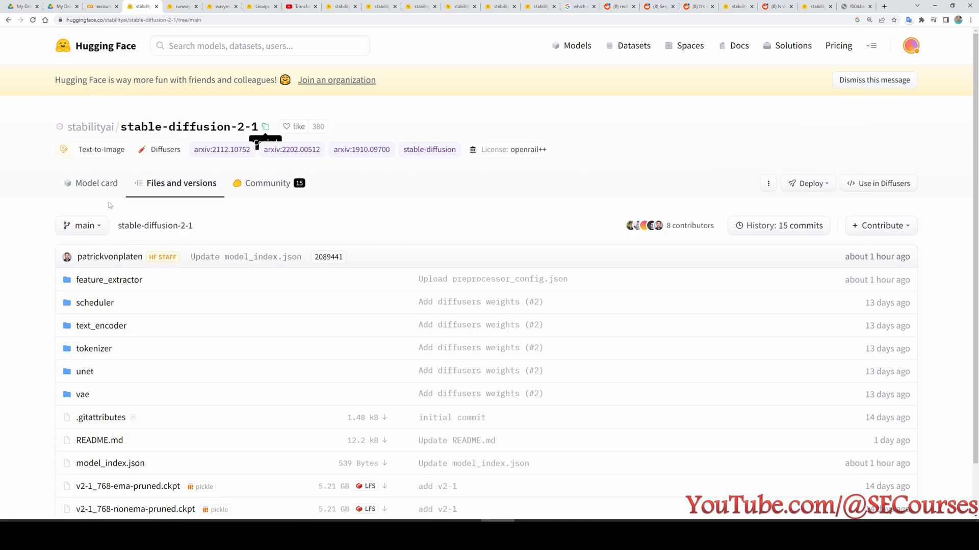
Show stable-diffusion-2-1's fp16 branch files, then return to the training notebook.
click(81, 225)
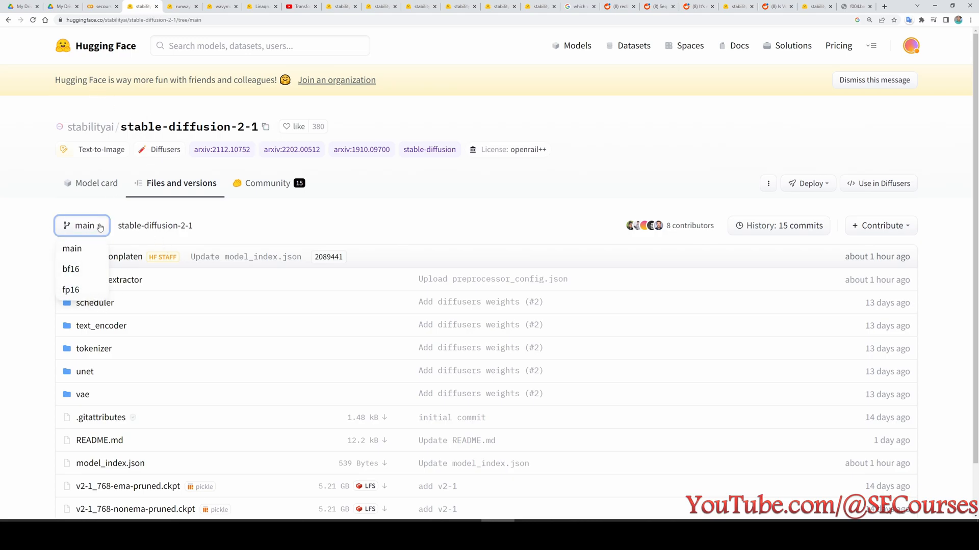
click(70, 289)
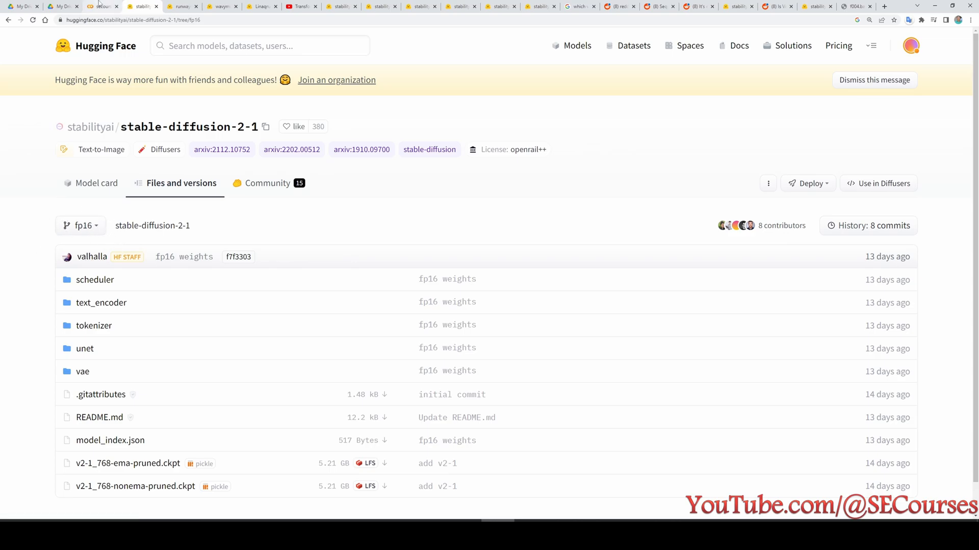
click(102, 6)
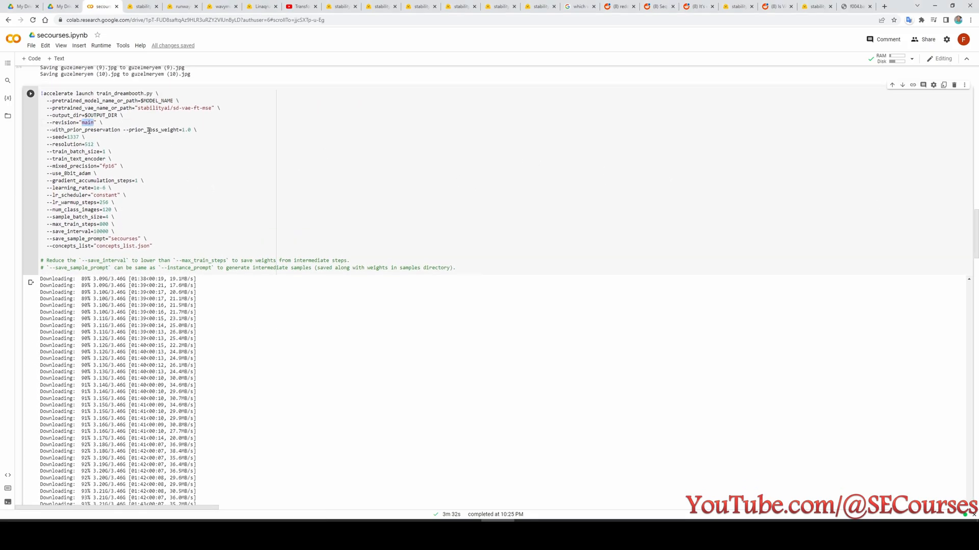
Change --revision from main to fp16, then view stable-diffusion-2-1's fp16 vae folder.
text(fp16)
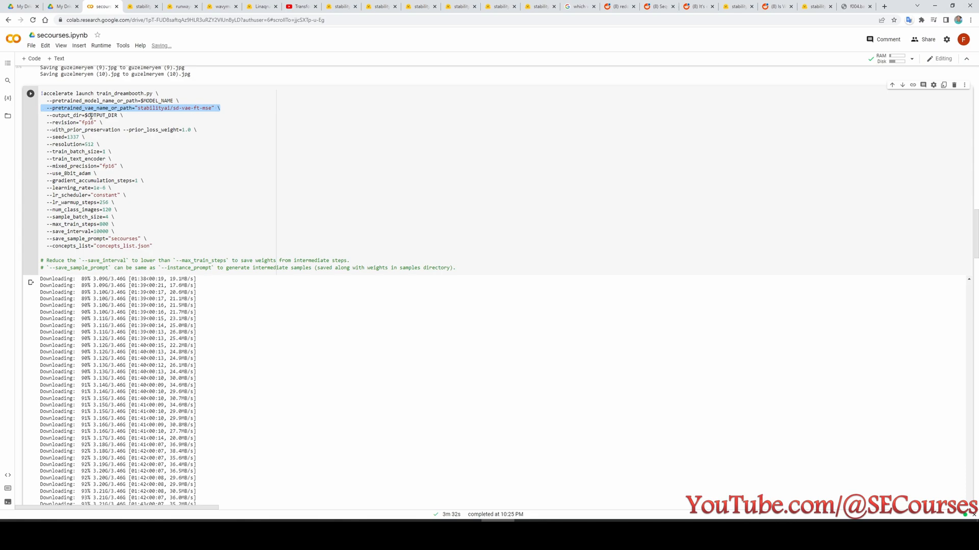
click(141, 6)
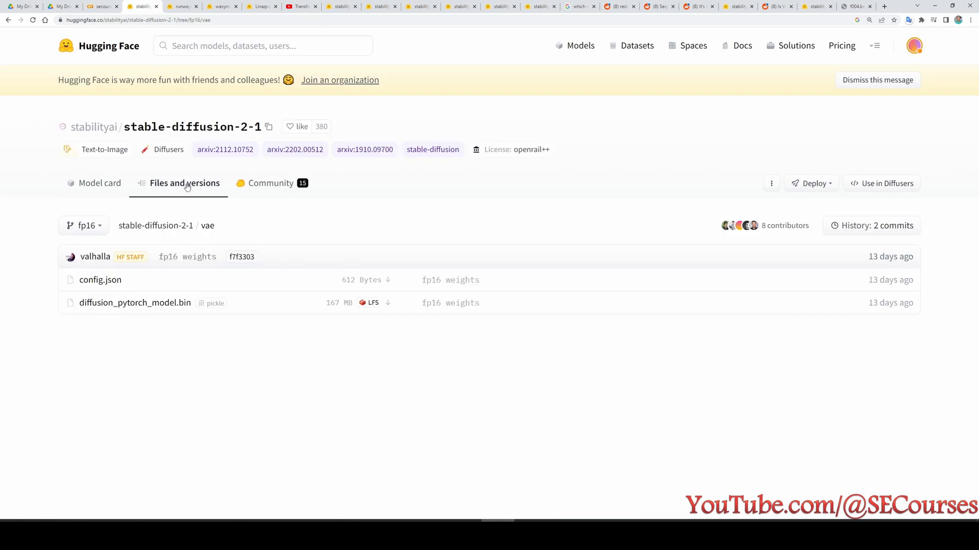
Open stable-diffusion-2-1's main-branch vae folder for comparison, then return to the notebook.
click(154, 225)
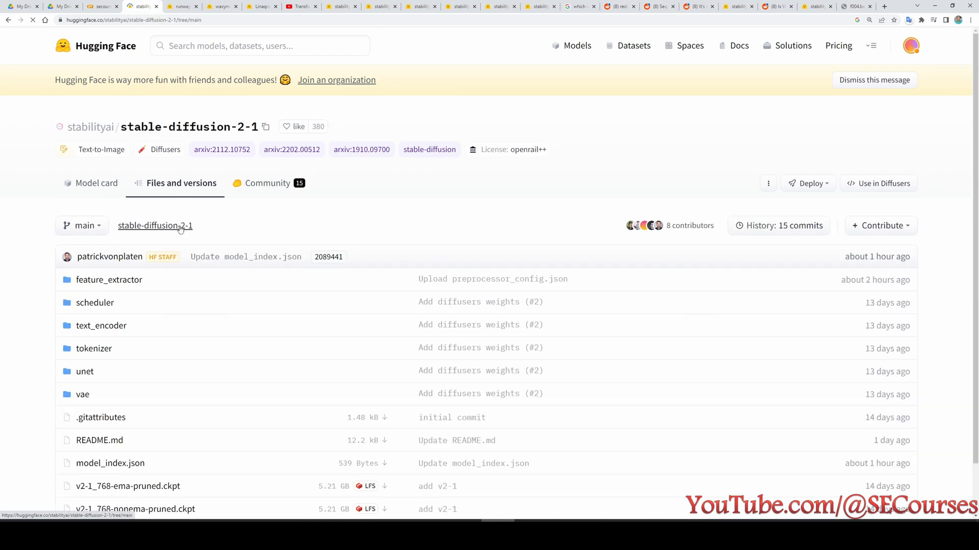
click(83, 394)
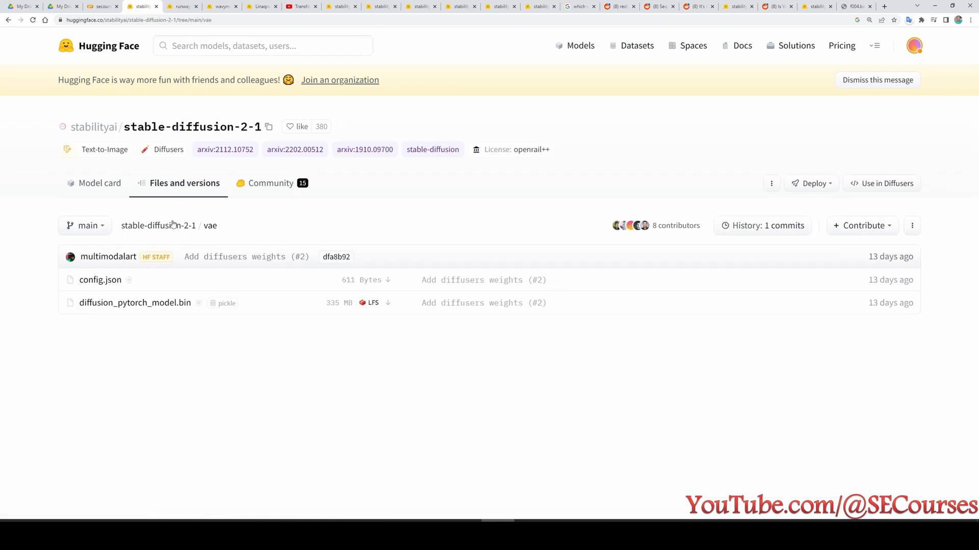
mouse_move(276, 239)
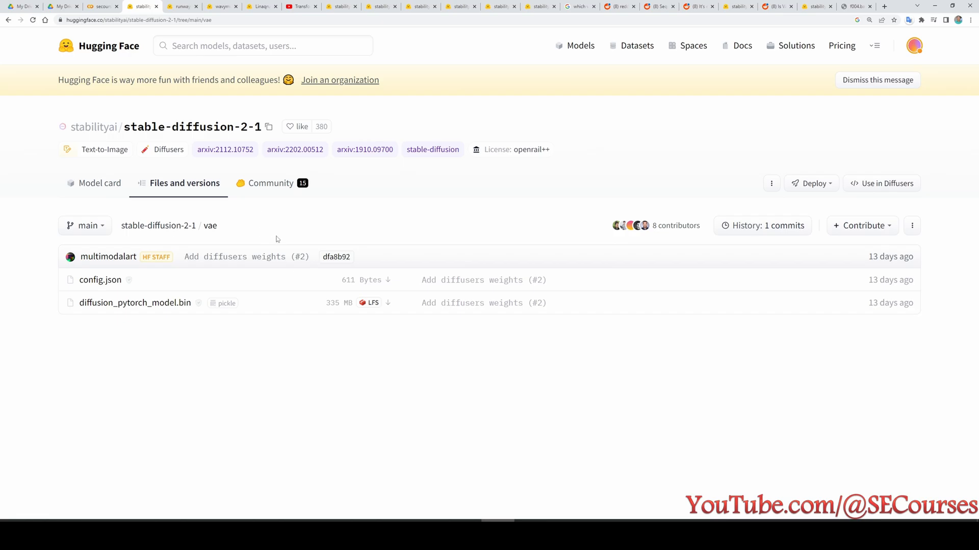
click(97, 7)
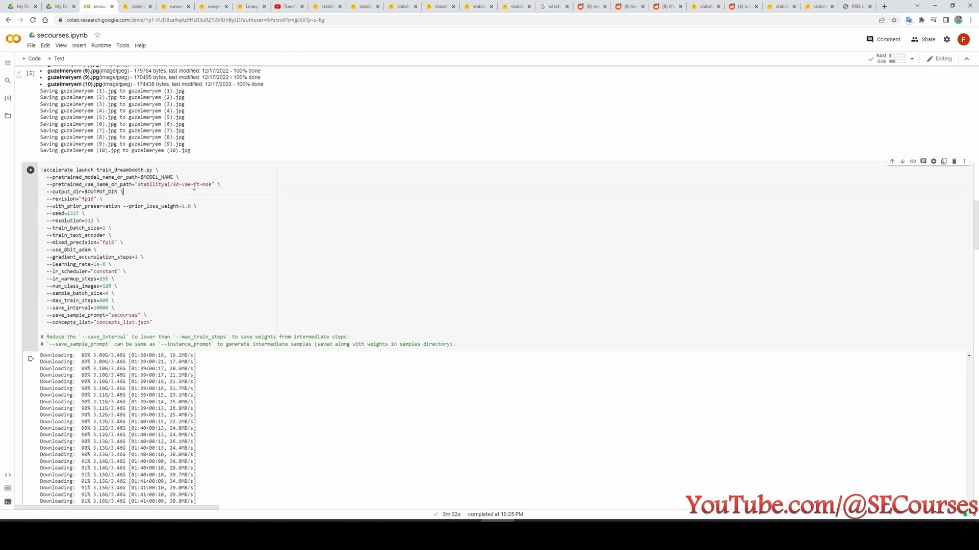
Select the sd-vae-ft-mse VAE name and scroll to its Visual comparison section.
double_click(177, 184)
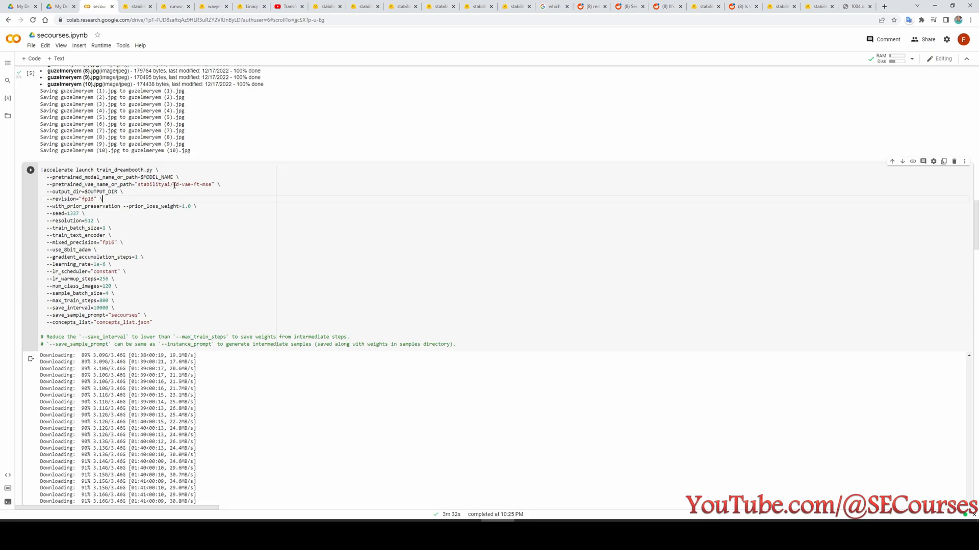
double_click(183, 184)
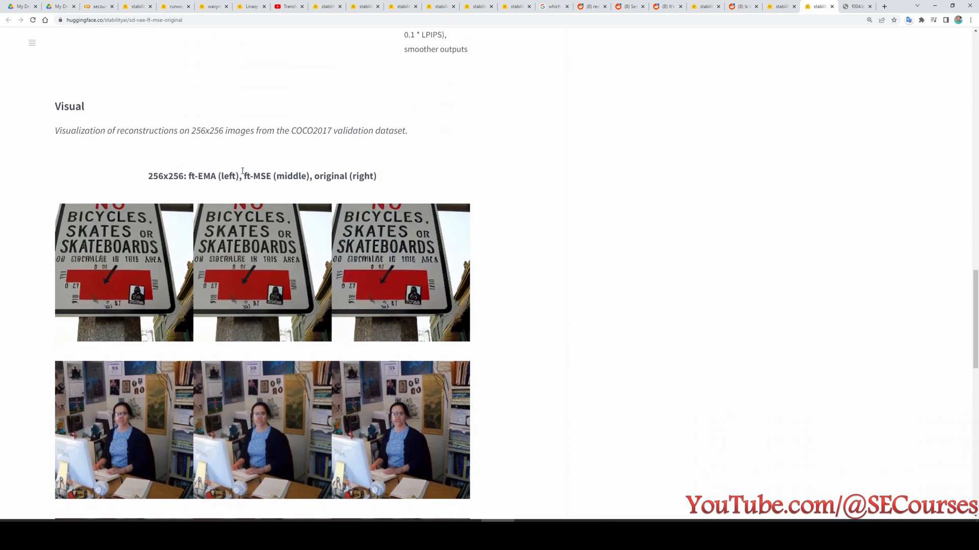
scroll(down, 3)
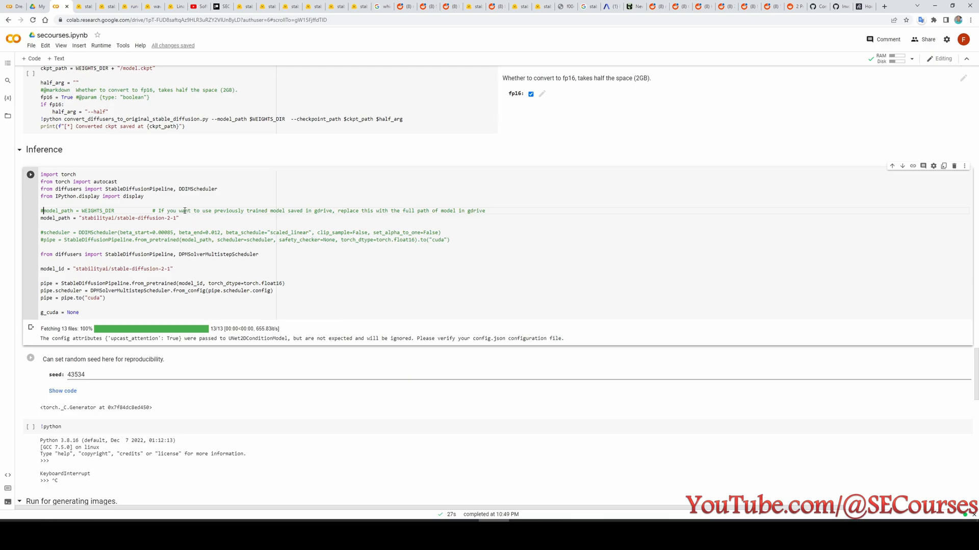
Select the model path lines, browse Stability AI's Hugging Face models, and return to Inference.
drag(41, 211, 179, 217)
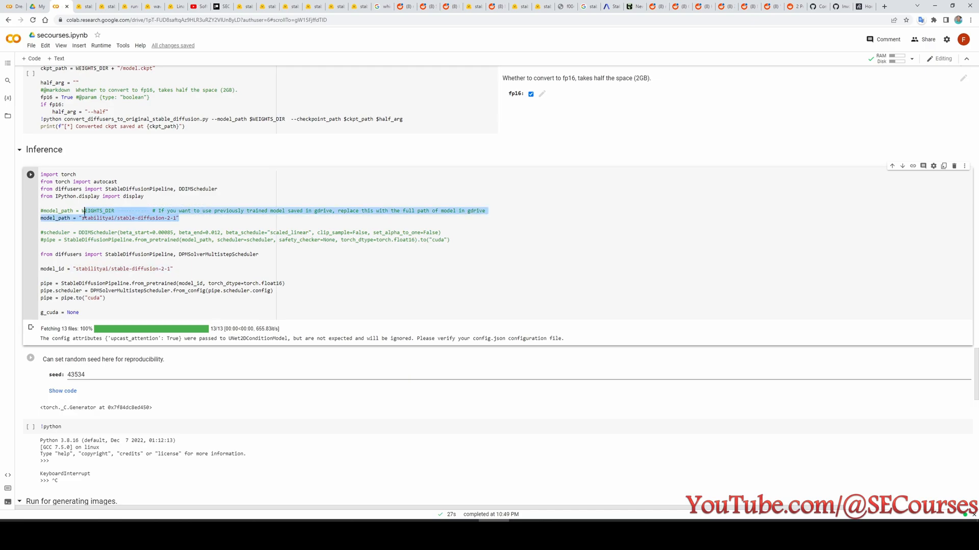
click(83, 6)
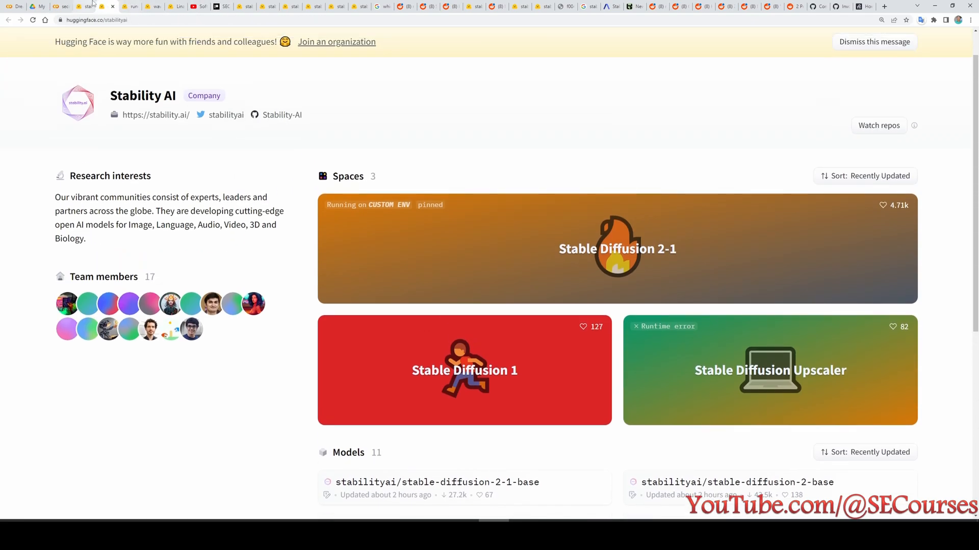
click(436, 482)
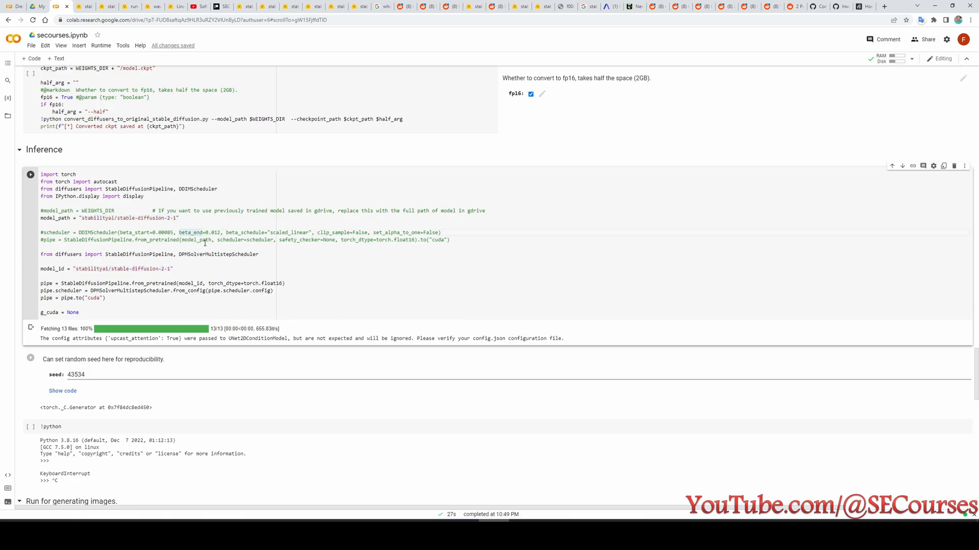
mouse_move(228, 250)
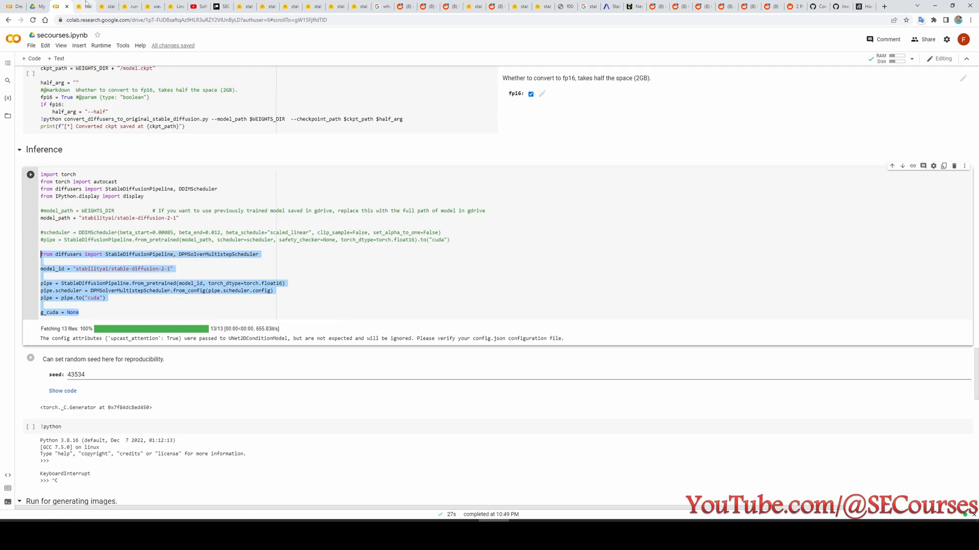
click(59, 6)
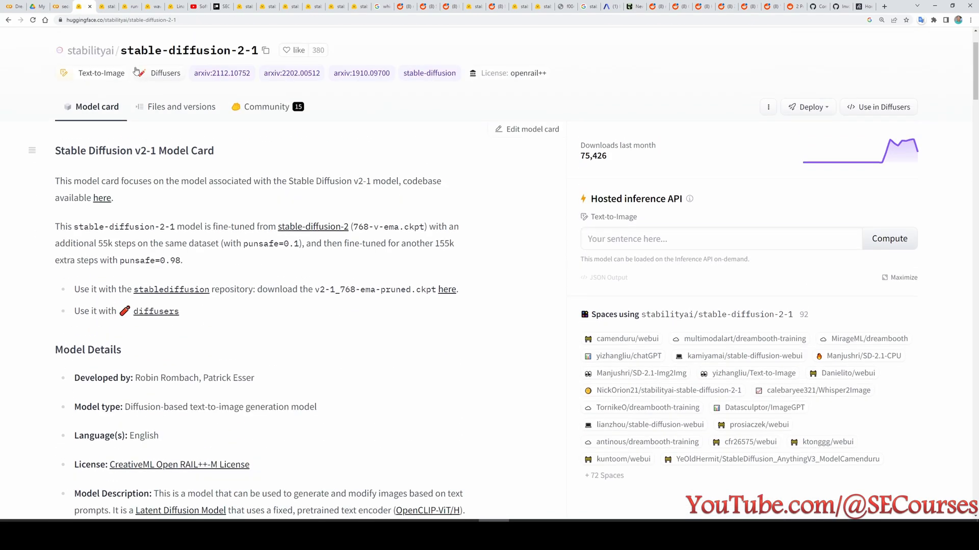
scroll(down, 3)
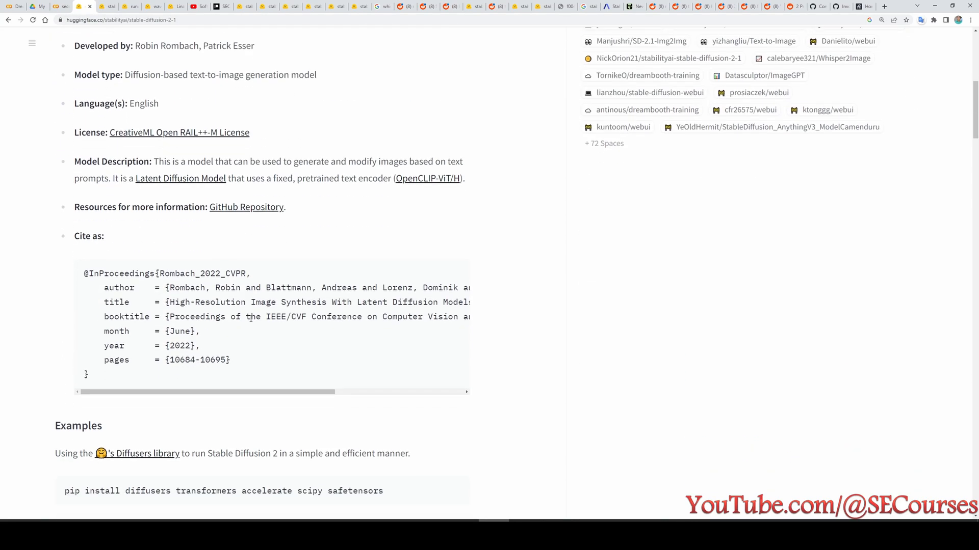
scroll(down, 3)
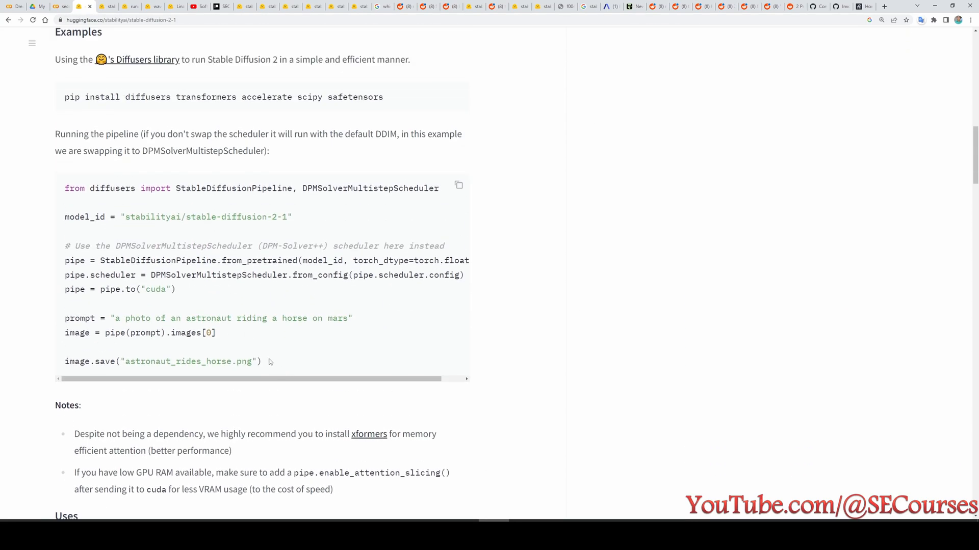
drag(65, 188, 262, 361)
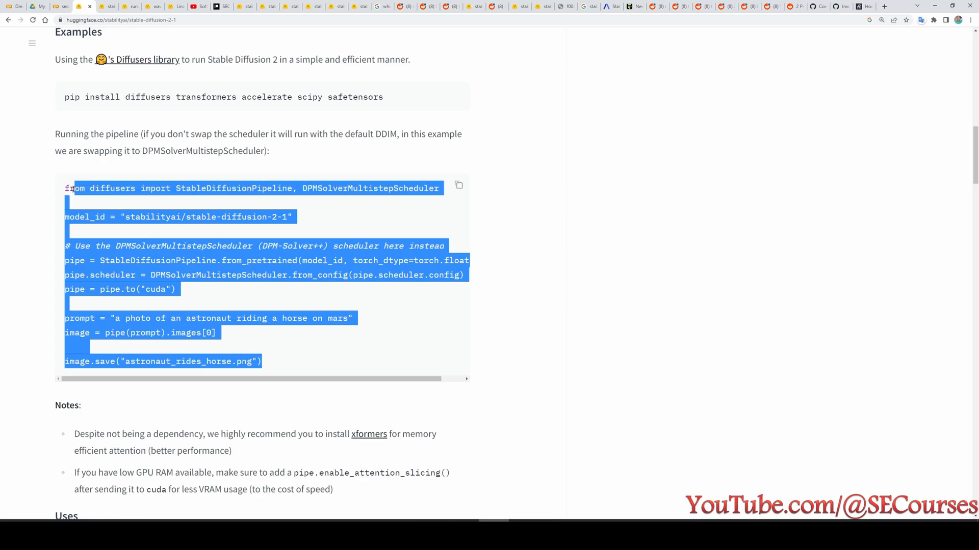
click(83, 6)
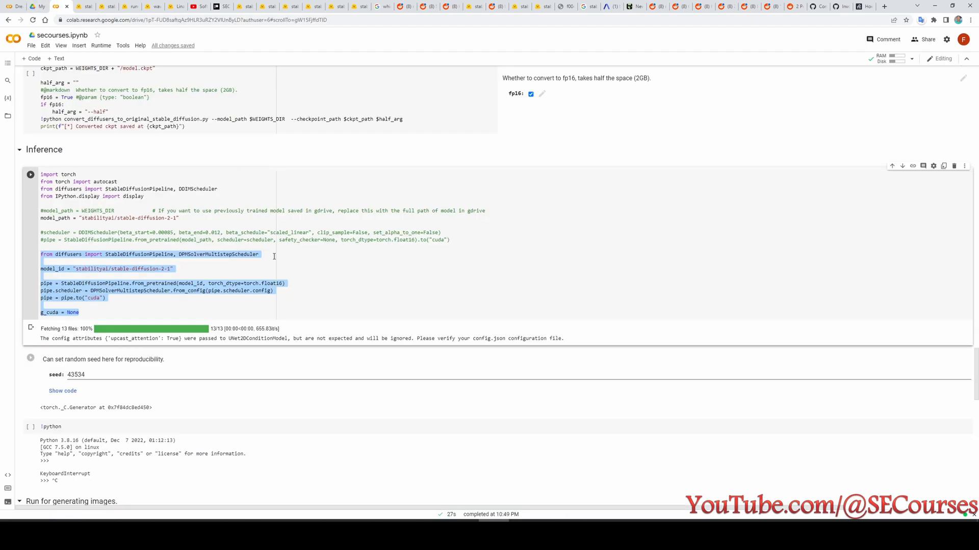
click(179, 217)
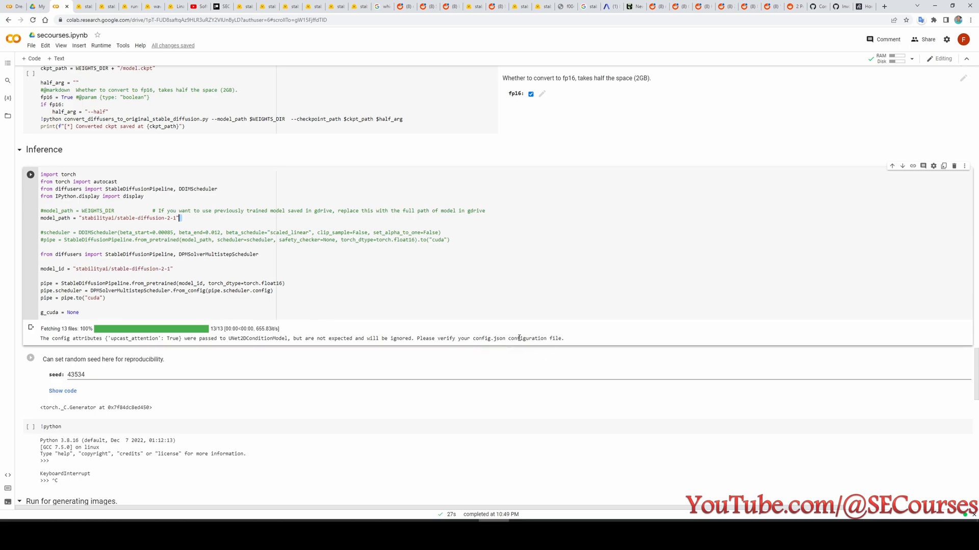
scroll(down, 3)
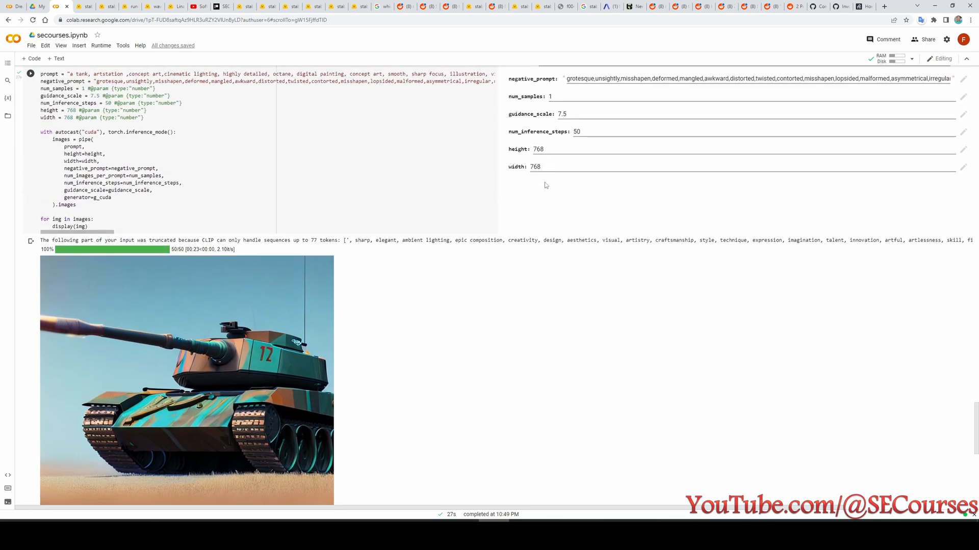
scroll(down, 3)
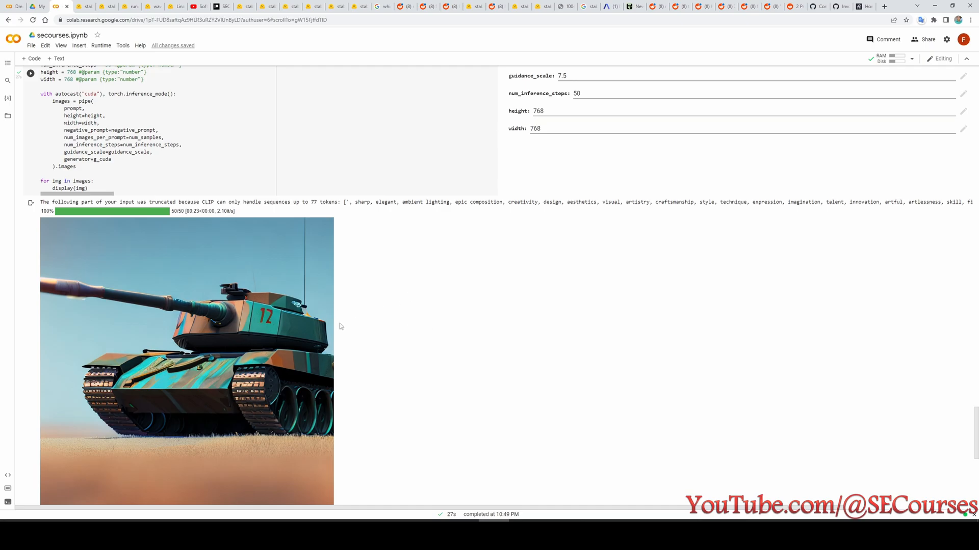
mouse_move(336, 358)
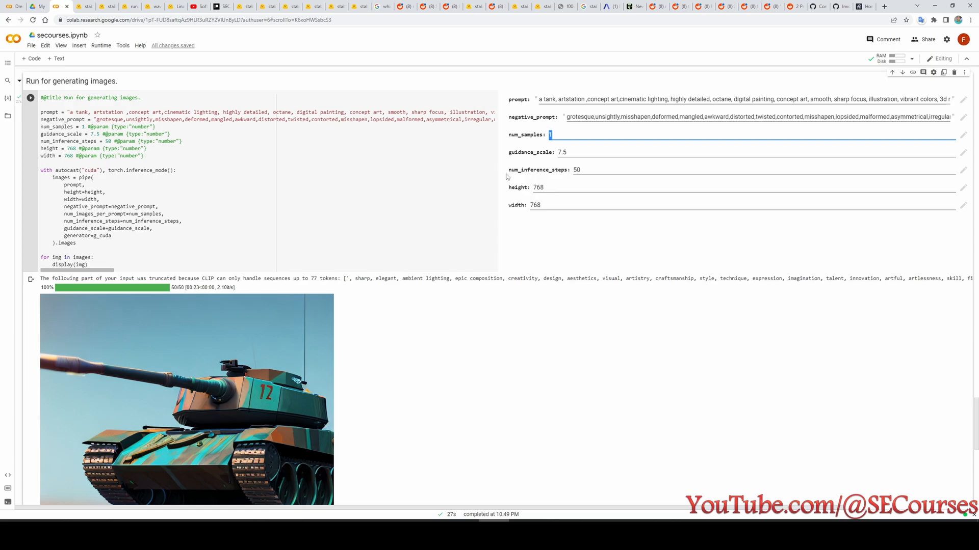
mouse_move(413, 230)
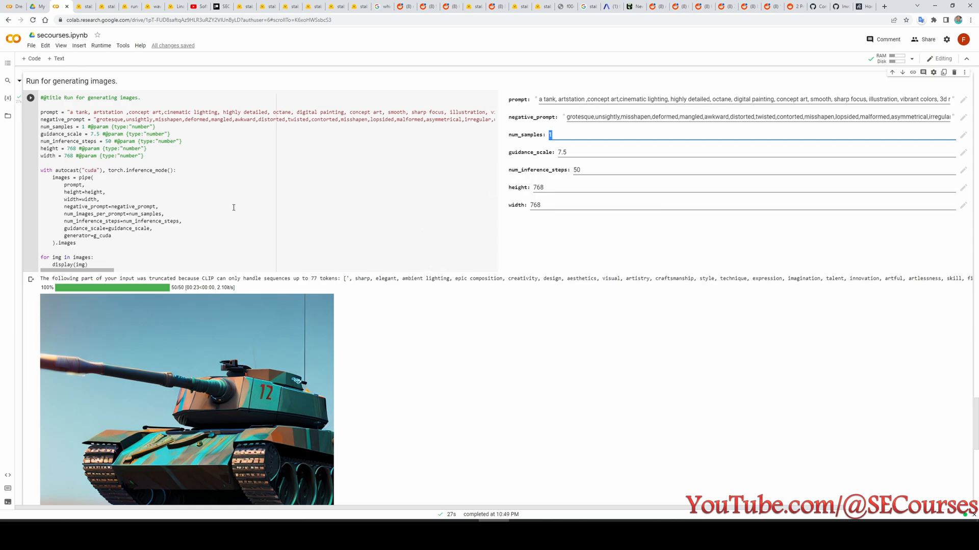
scroll(down, 3)
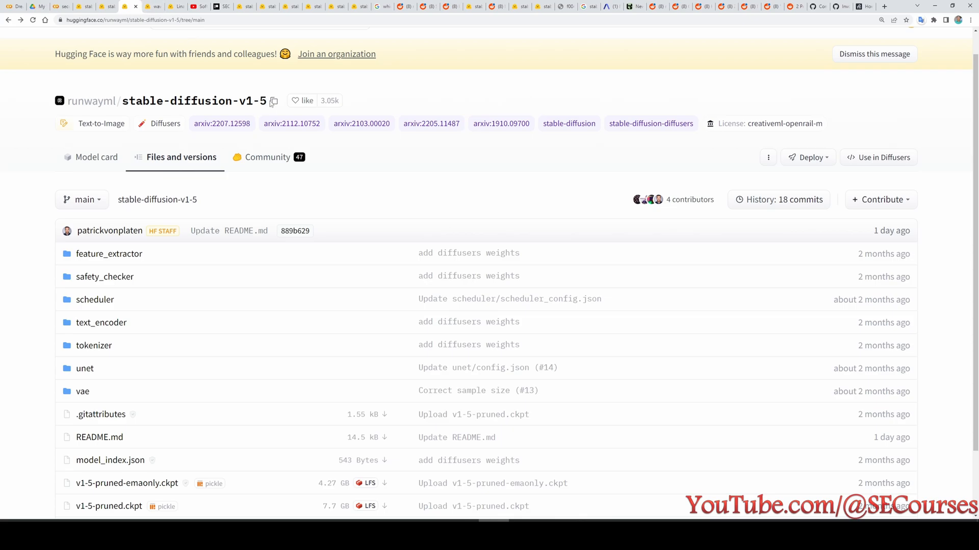
Set the inference cell's second model_path to runwayml/stable-diffusion-v1-5 and run the cell.
click(120, 6)
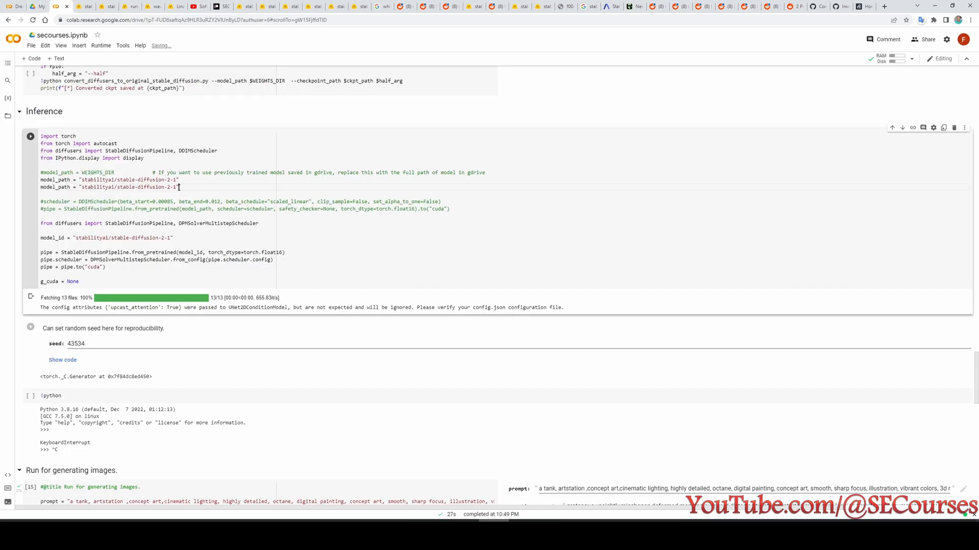
double_click(128, 187)
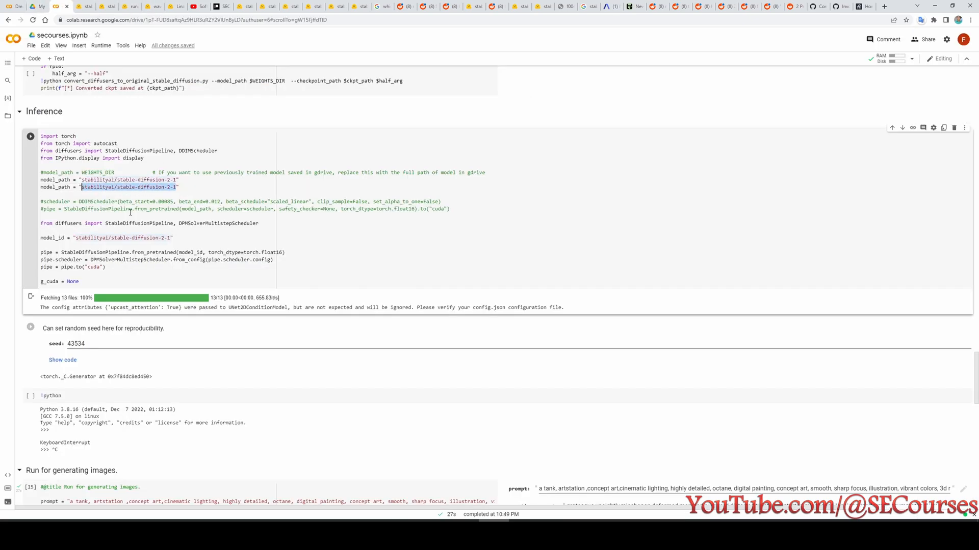
text(runwayml/stable-diffusion-v1-5)
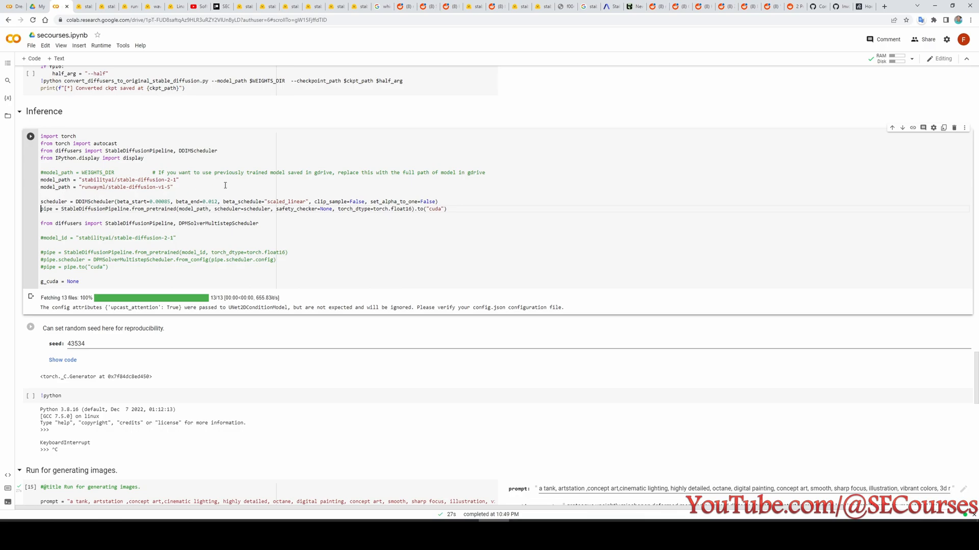
click(30, 136)
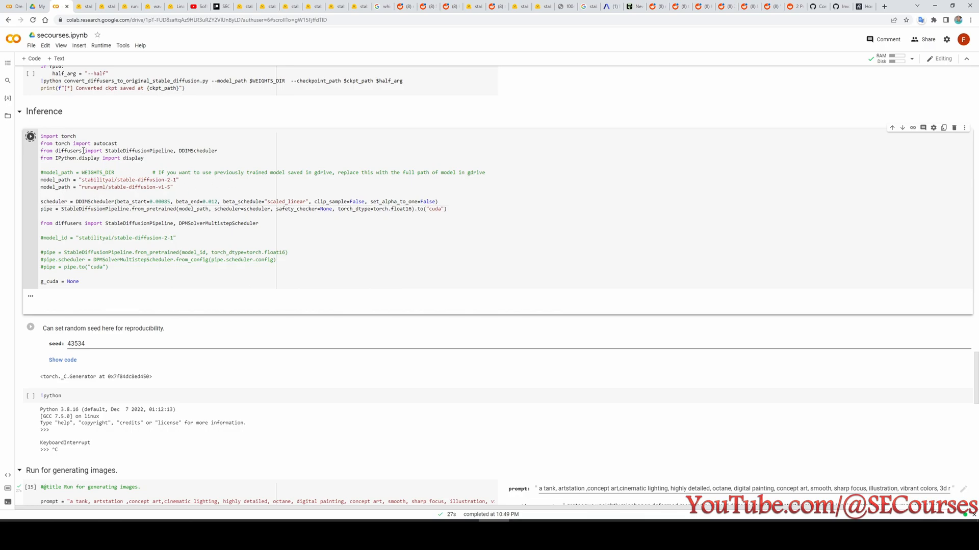
click(30, 136)
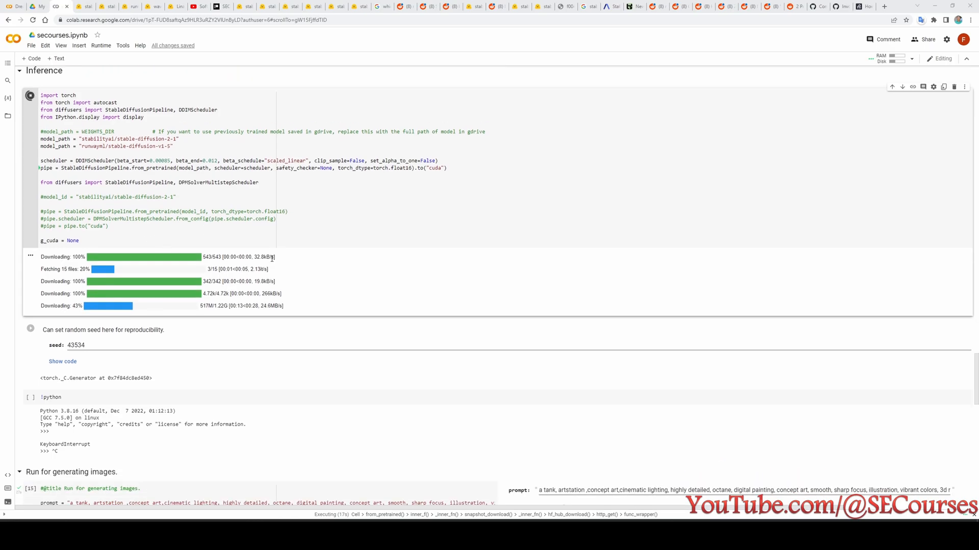
Wait for the v1-5 model downloads, then switch to the Stable Diffusion 2.1 page.
scroll(down, 3)
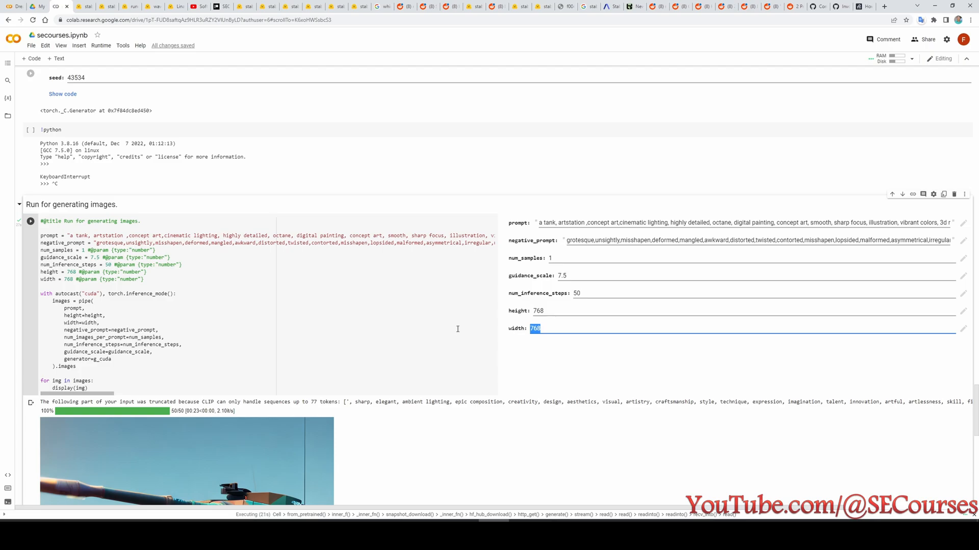
scroll(down, 3)
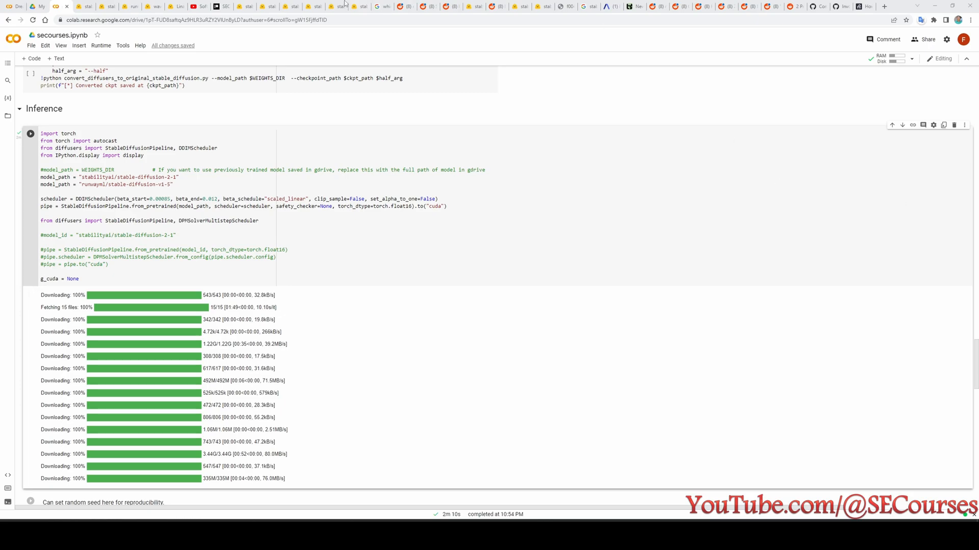
click(131, 6)
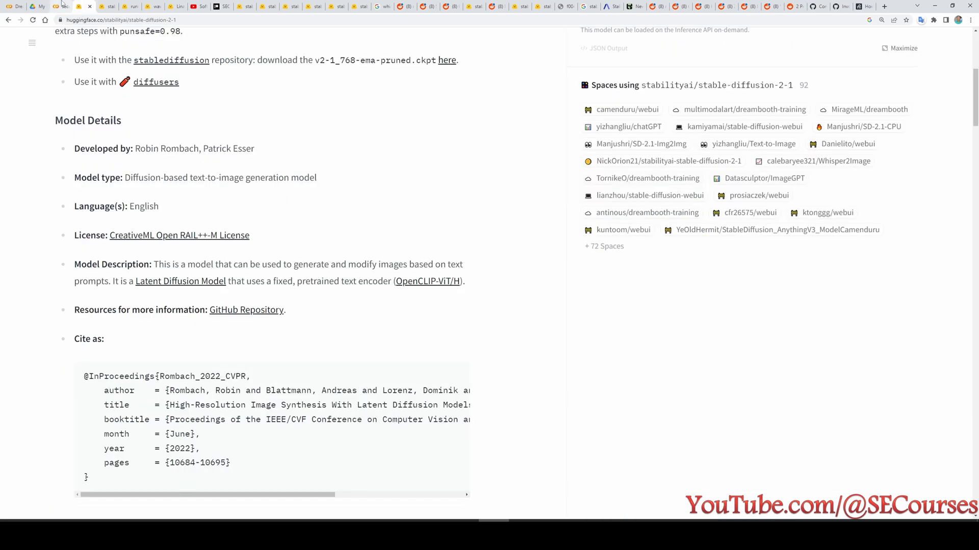
Review the notebook's DDIM pipeline lines, then open the earlier AI avatar tutorial video.
click(60, 6)
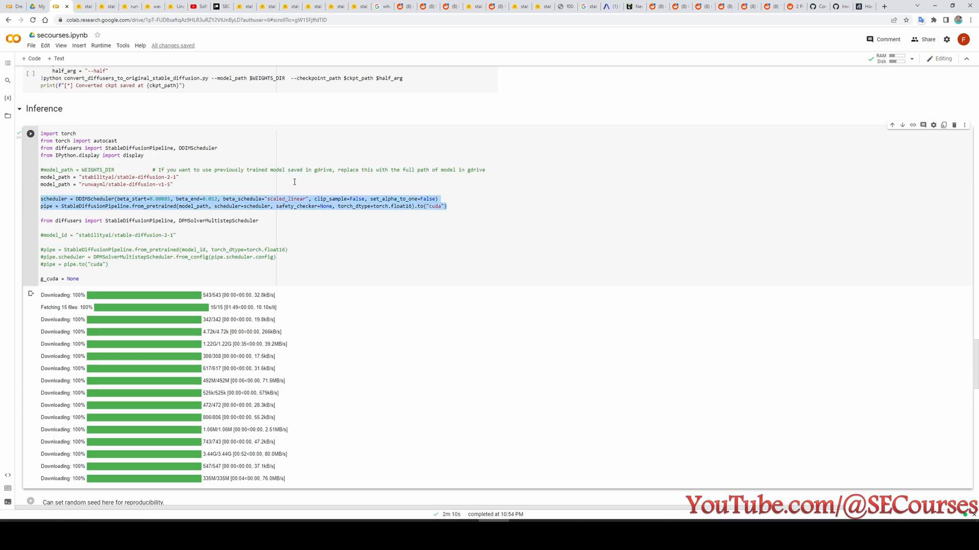
mouse_move(372, 207)
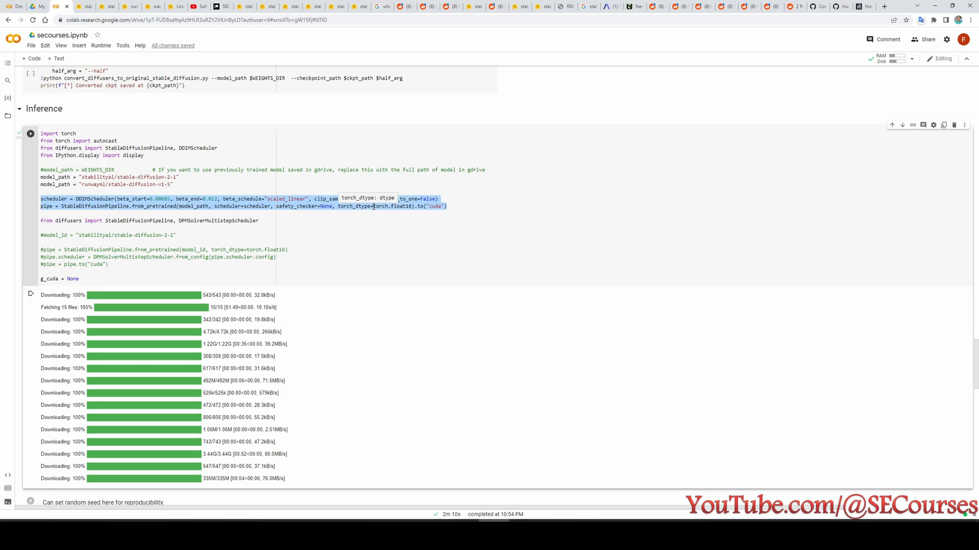
mouse_move(447, 187)
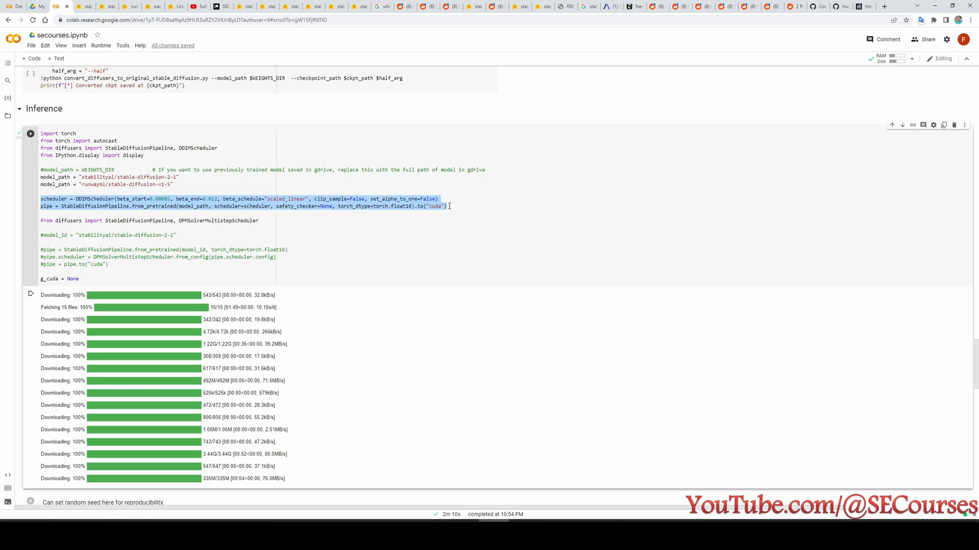
click(448, 206)
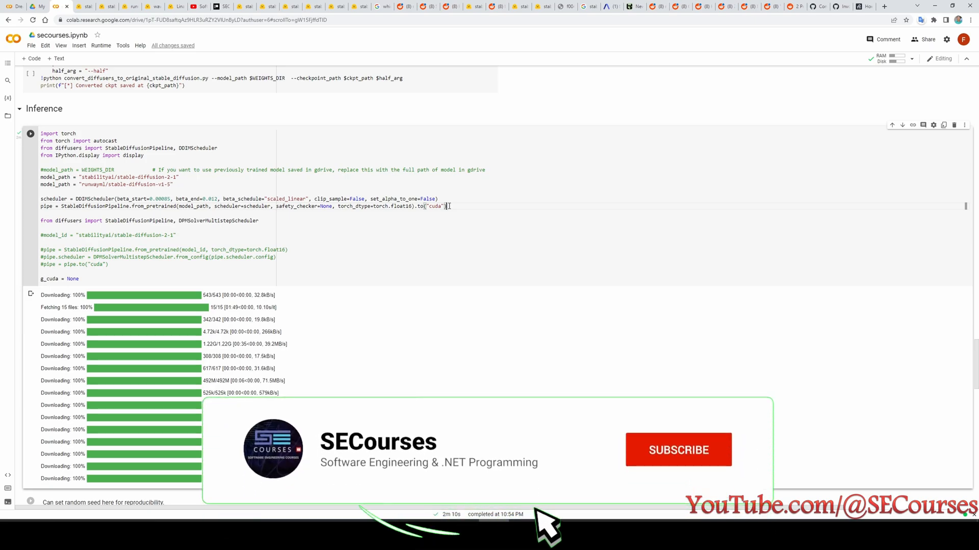
click(678, 450)
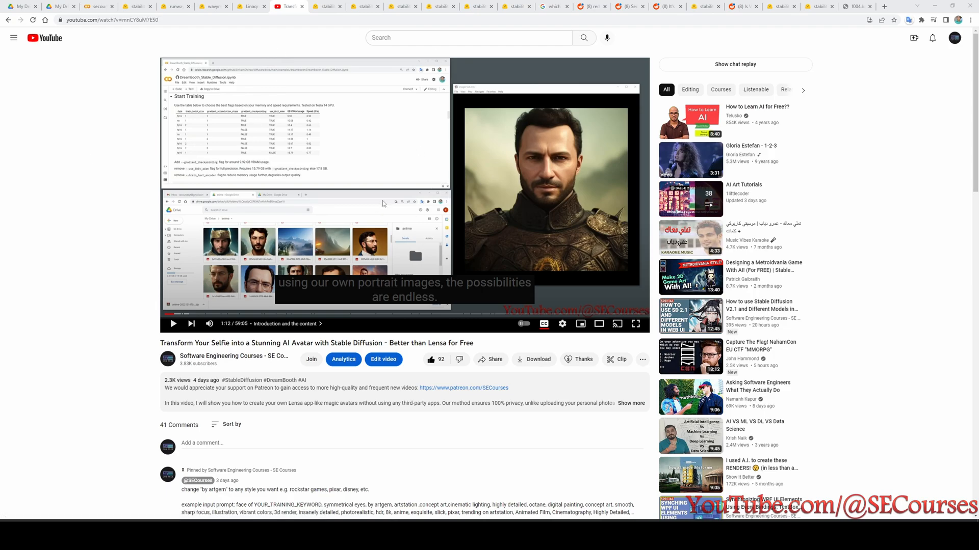
mouse_move(549, 234)
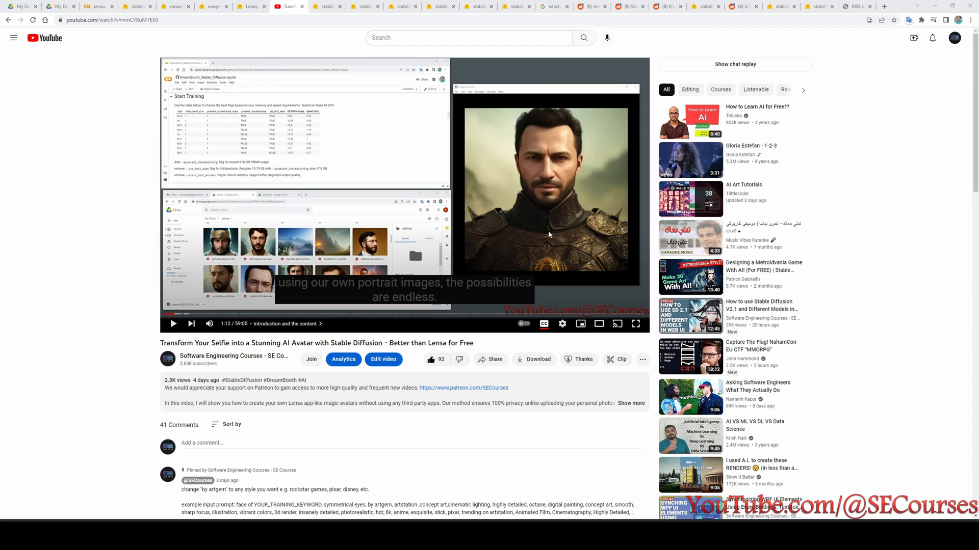
mouse_move(465, 186)
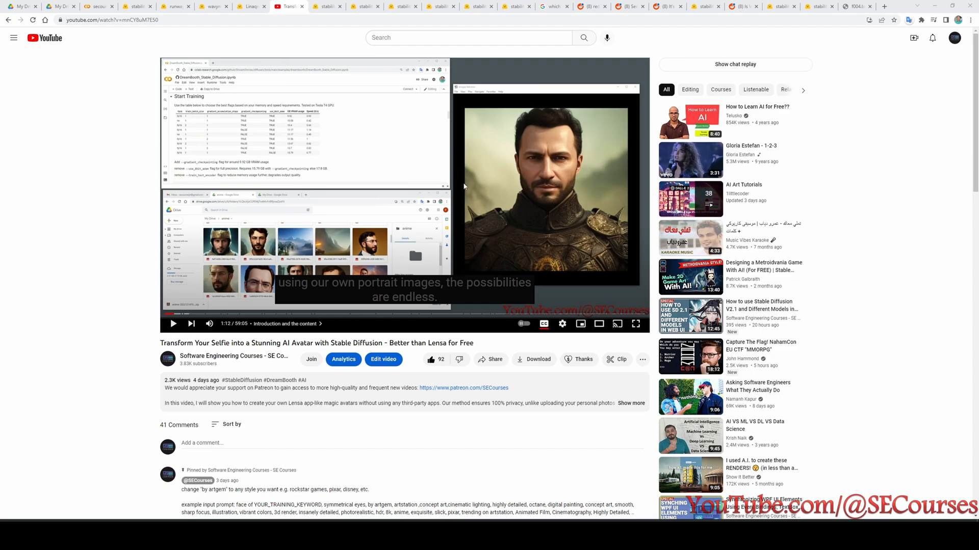
Open the SE Courses channel from the video and view its About tab.
click(234, 356)
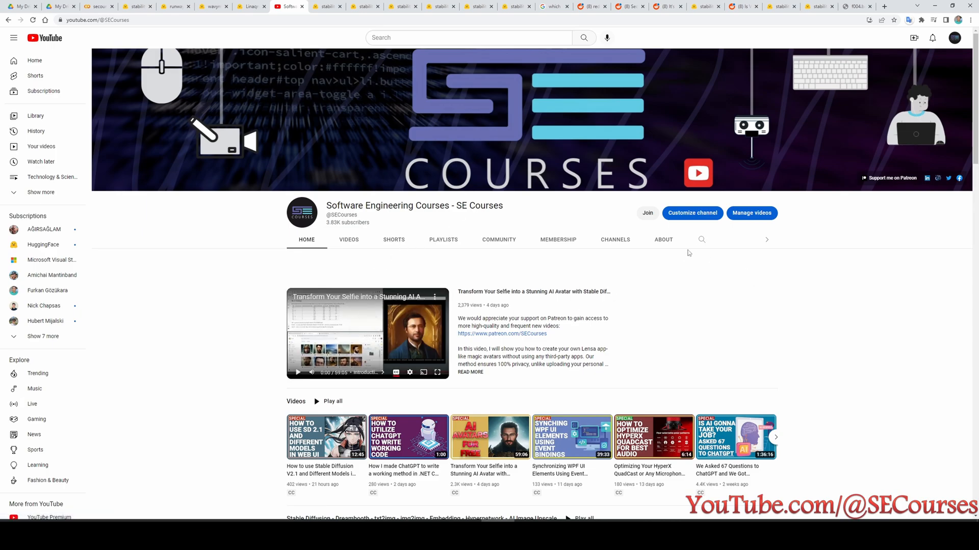
click(663, 239)
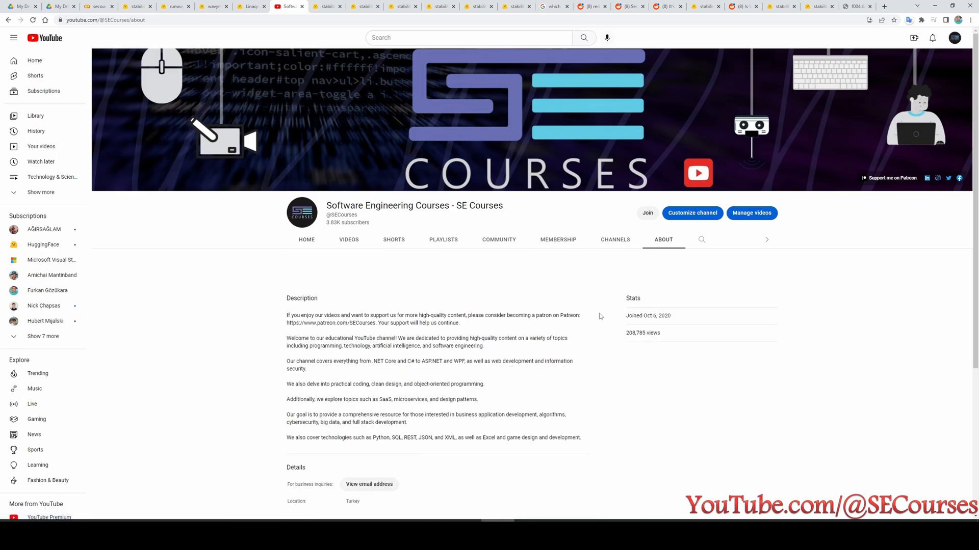